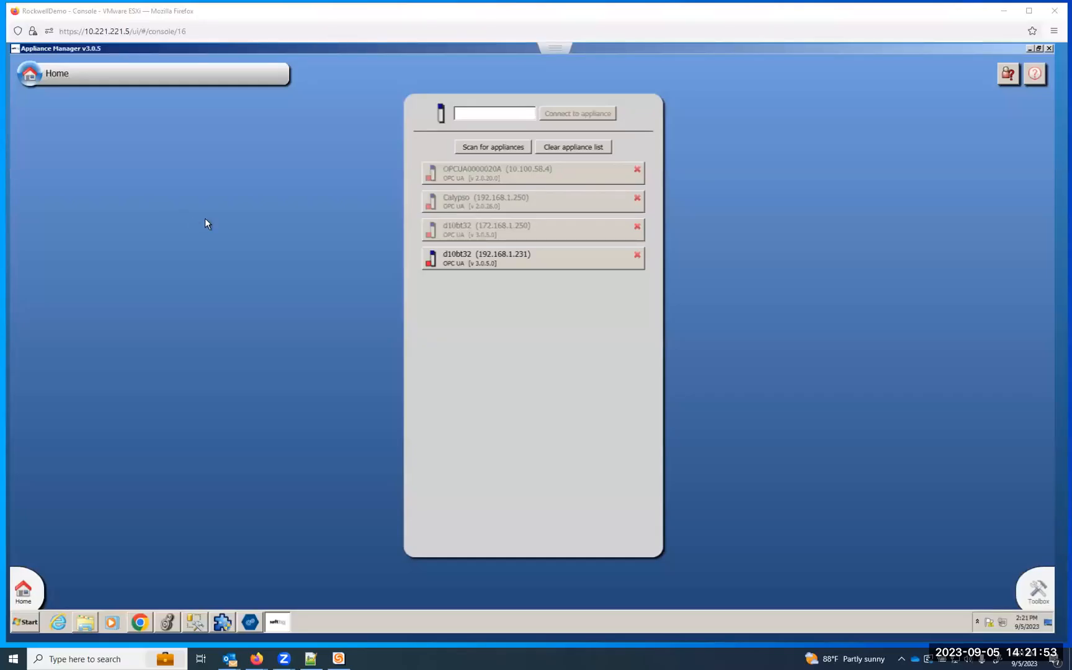
mouse_move(273, 180)
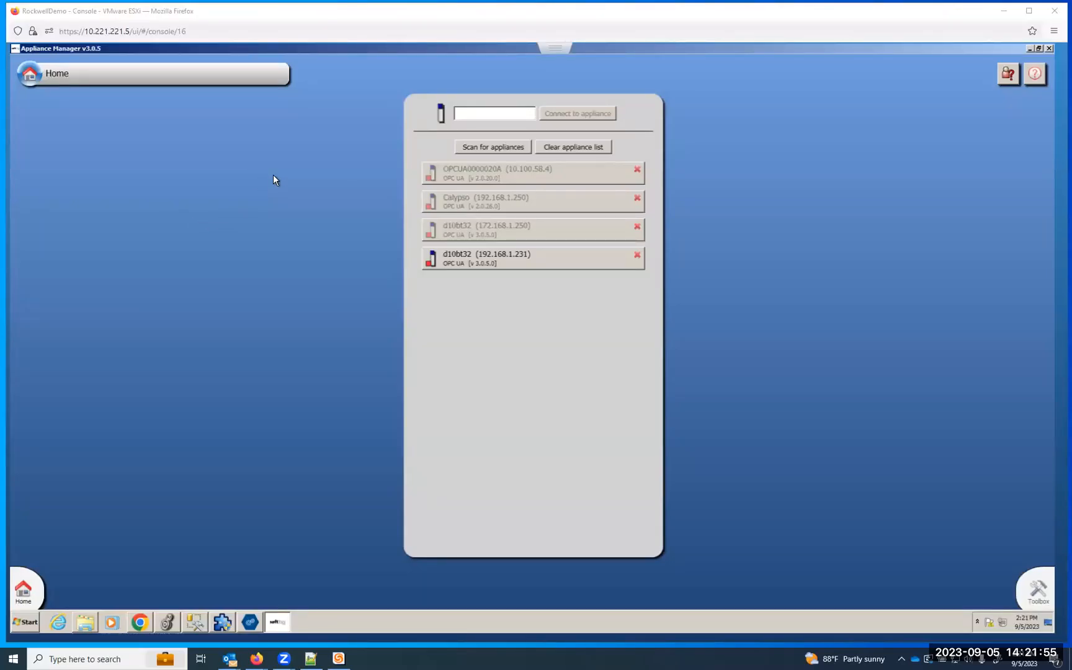
mouse_move(346, 167)
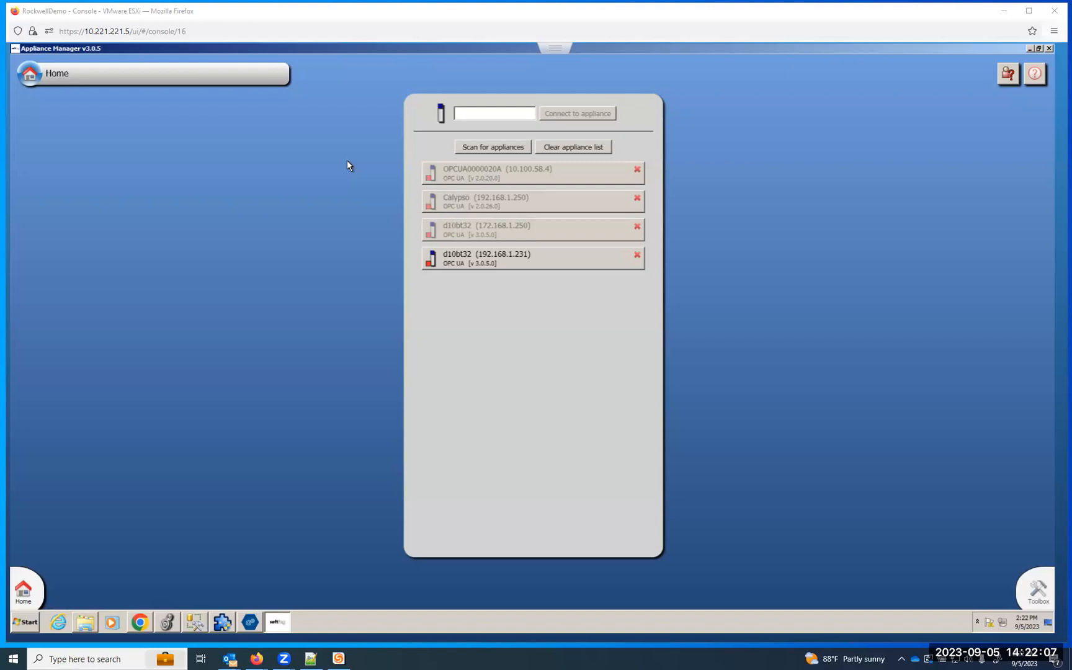
mouse_move(358, 128)
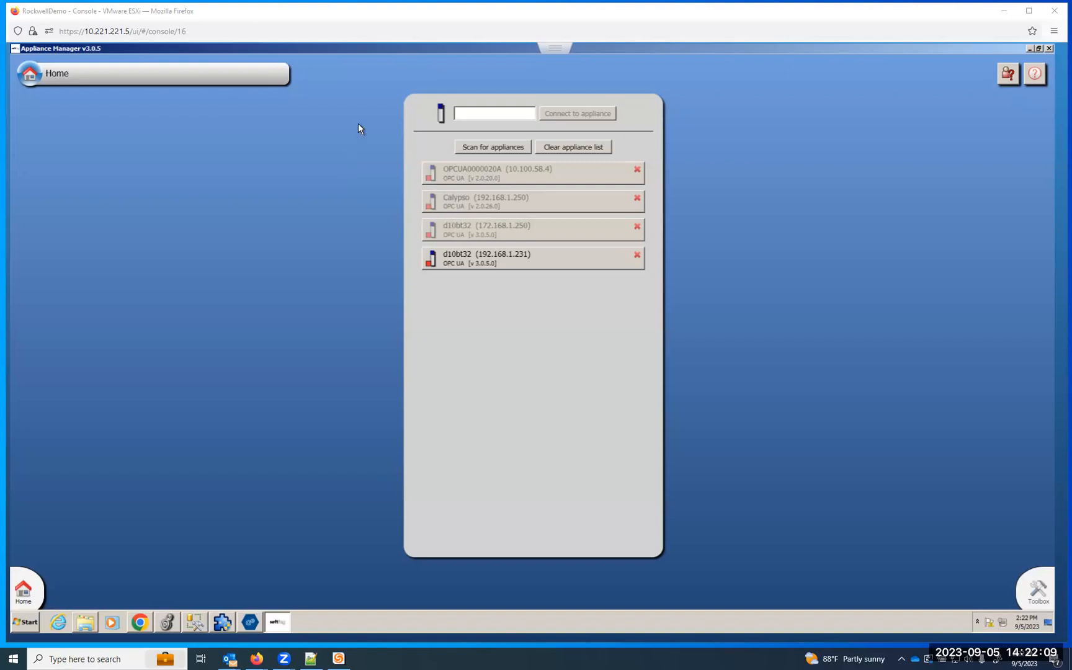
mouse_move(354, 132)
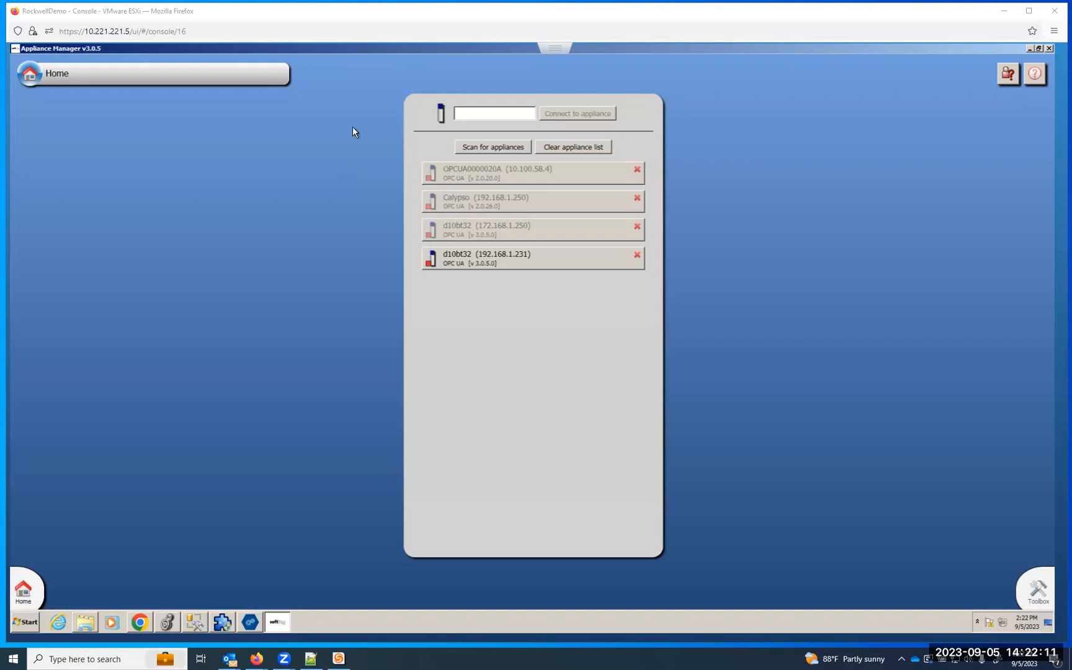
mouse_move(326, 141)
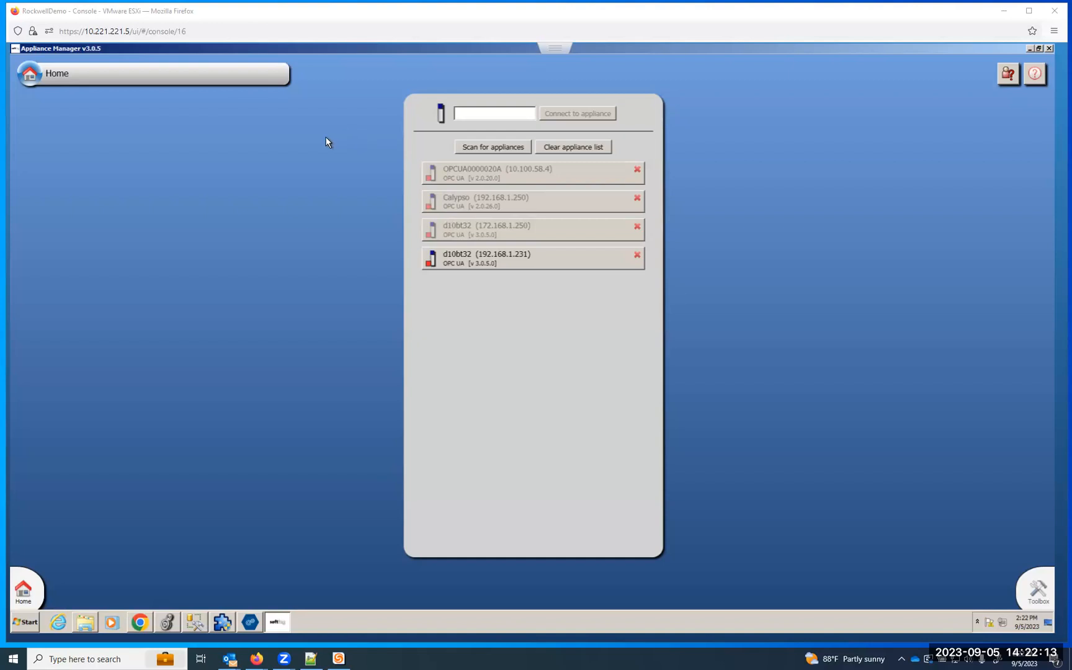
mouse_move(116, 83)
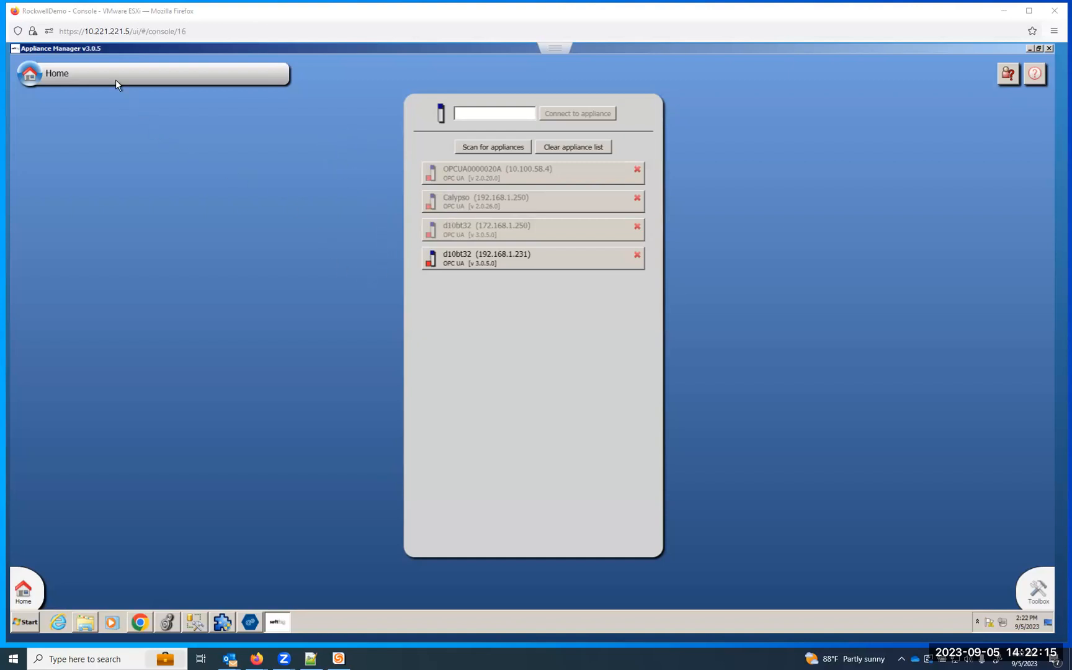
mouse_move(76, 56)
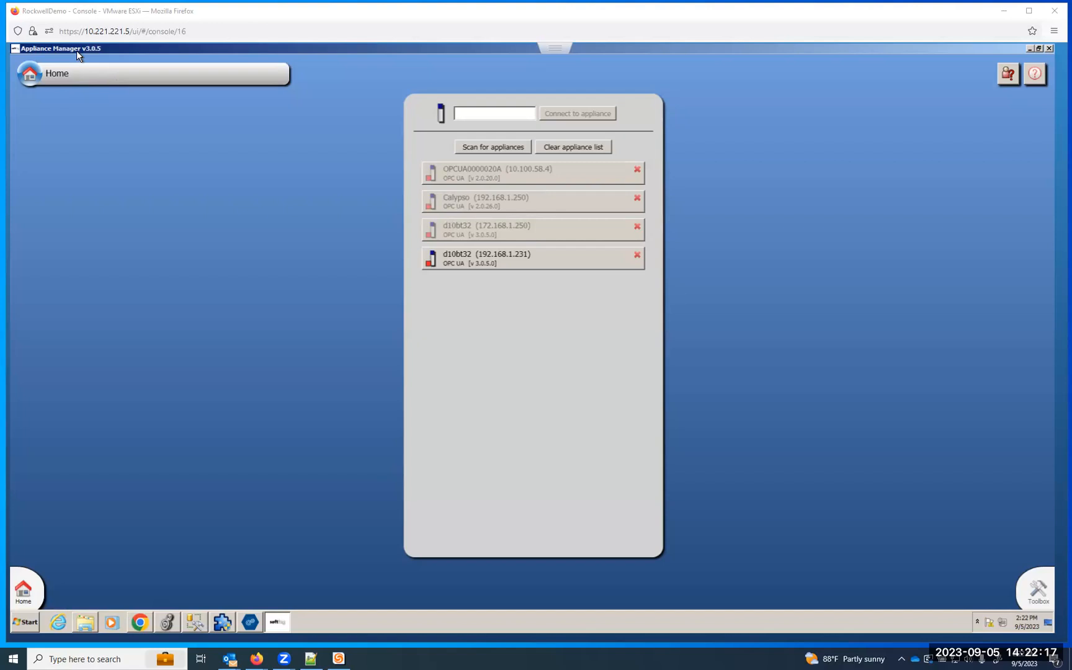
mouse_move(485, 272)
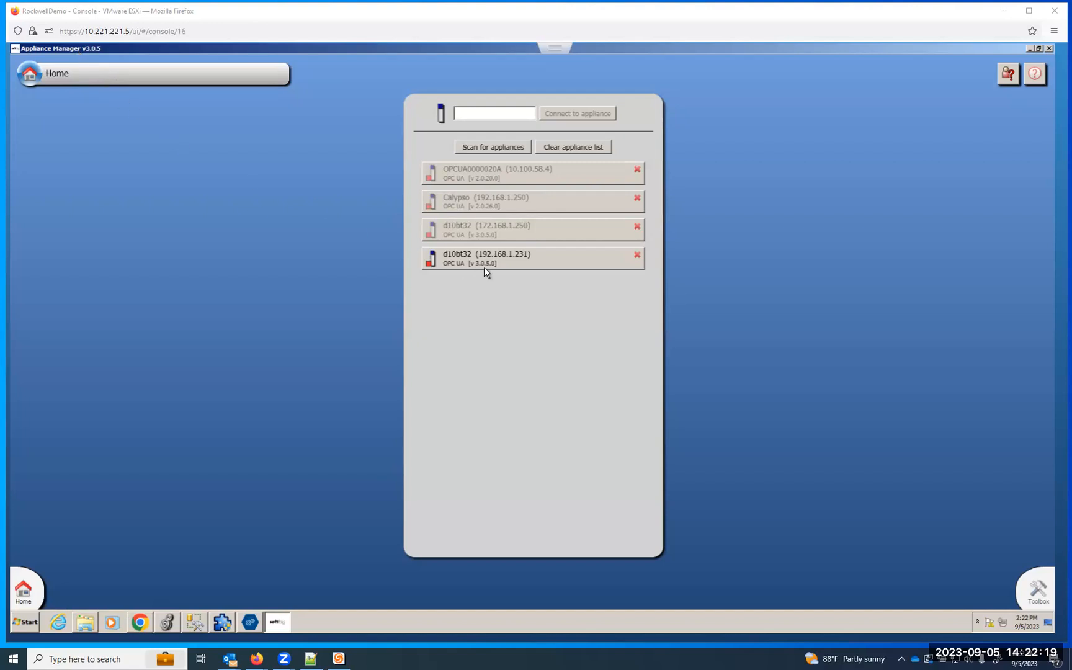
Log in to the d10bt32 appliance at 192.168.1.231 with user 'ad'
click(494, 113)
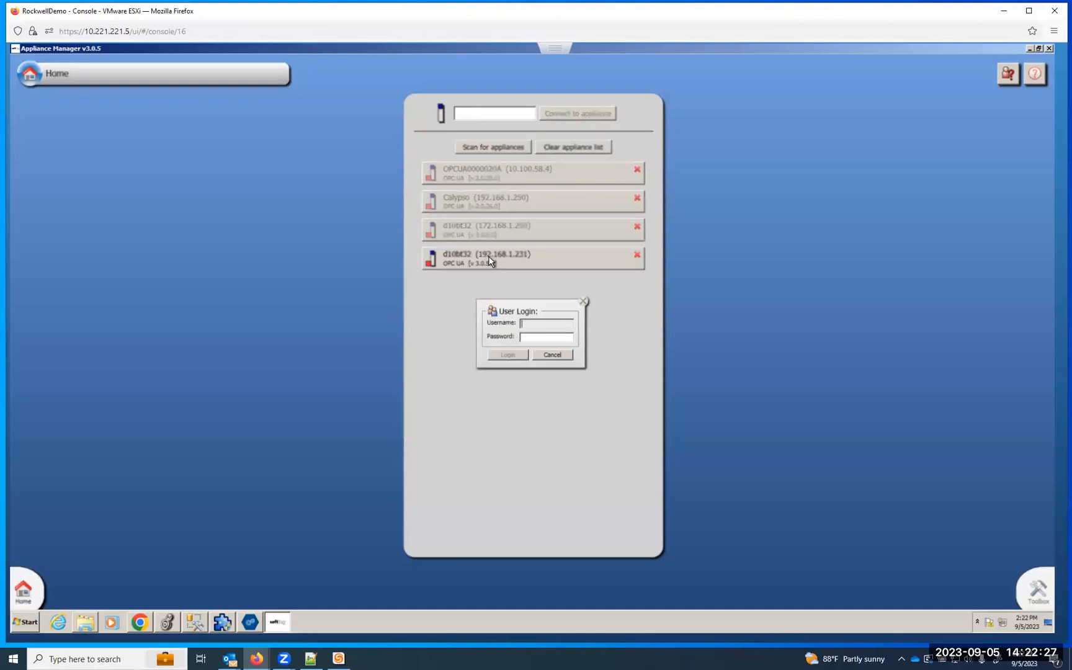
text(admin)
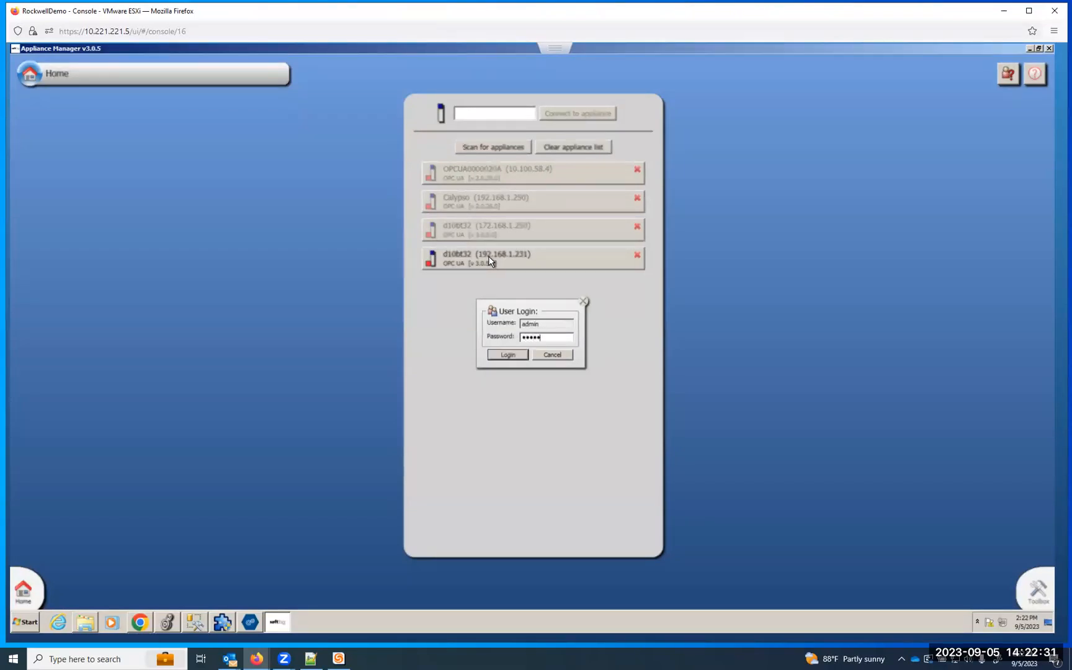
click(506, 354)
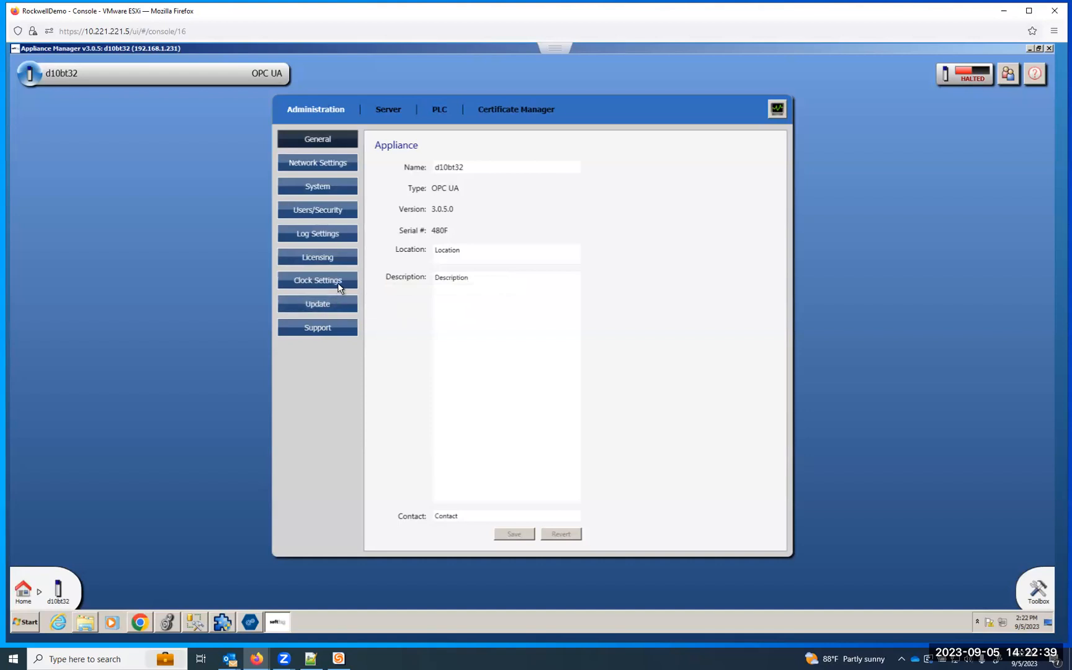
mouse_move(349, 268)
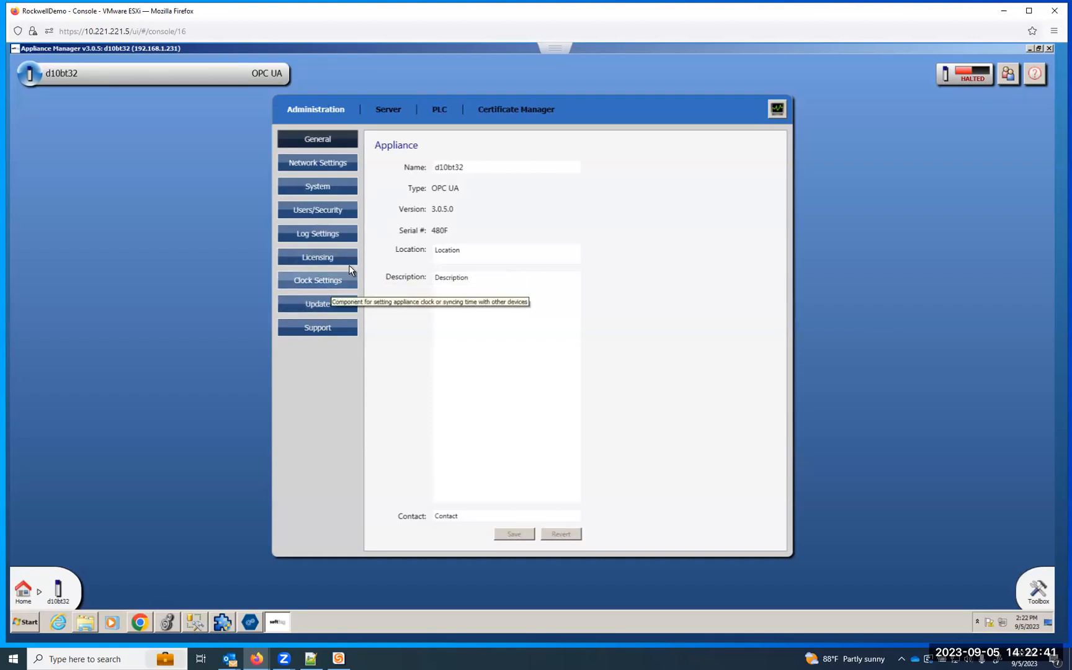
mouse_move(400, 190)
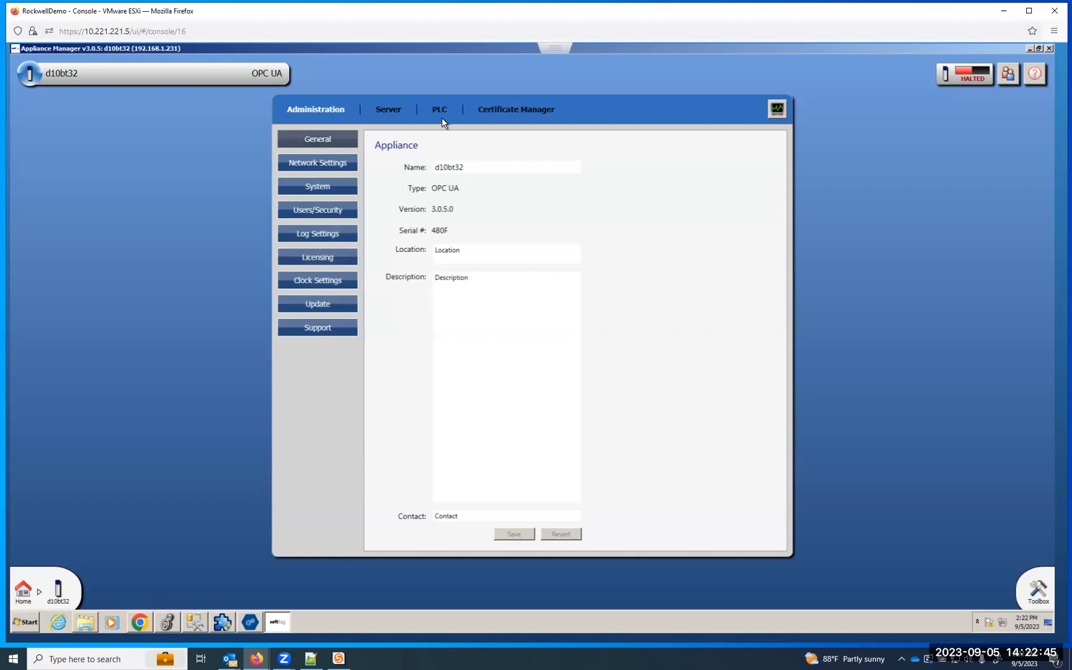
mouse_move(440, 109)
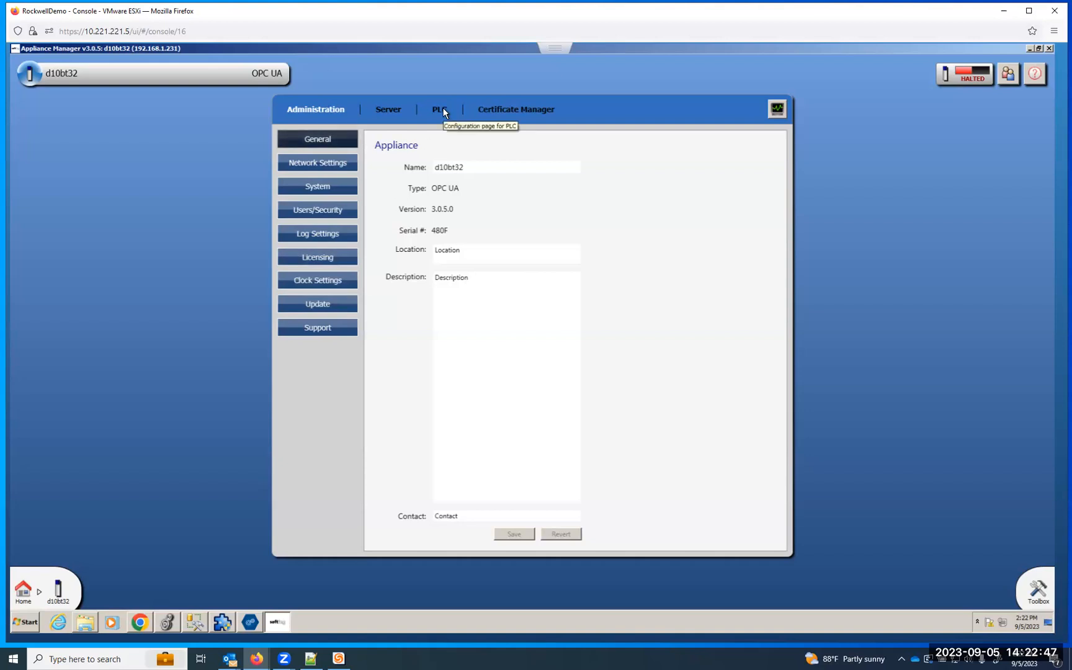
Create and save configuration CMX_eATM_Demo_AF2021 for the slot 0 1756-L71/B LOGIX5571 controller
click(439, 109)
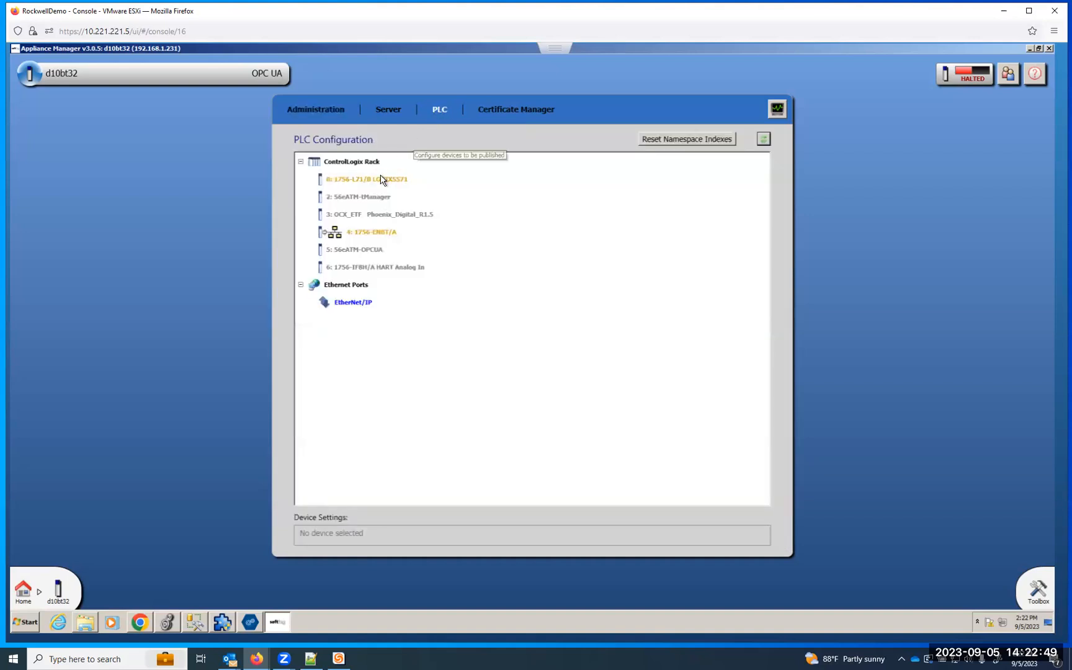
mouse_move(347, 261)
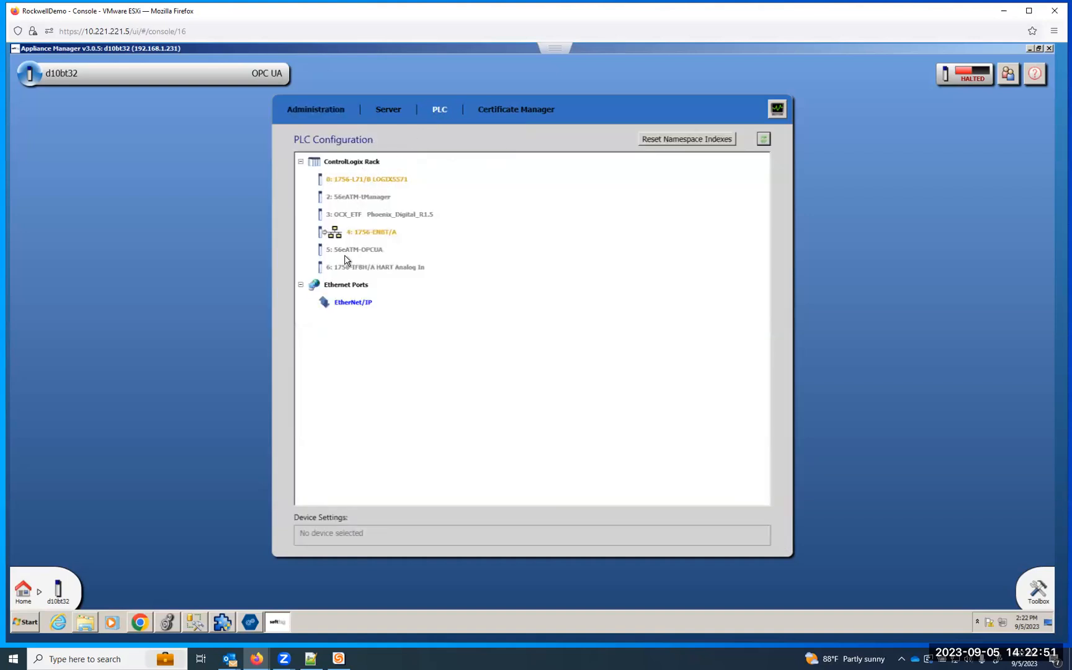
mouse_move(374, 185)
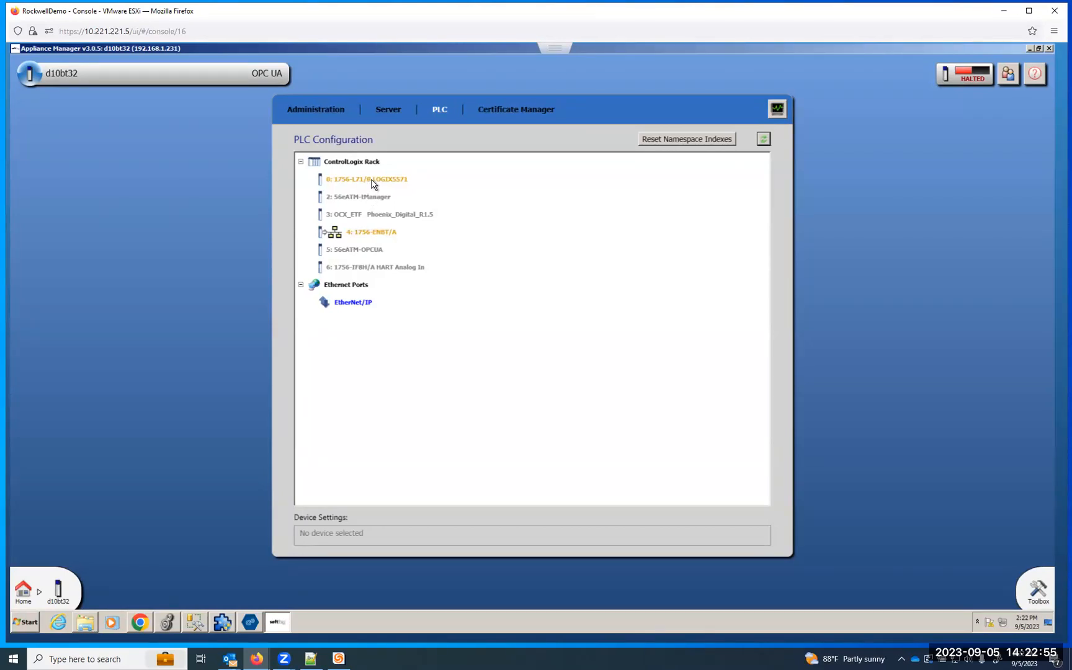
click(364, 179)
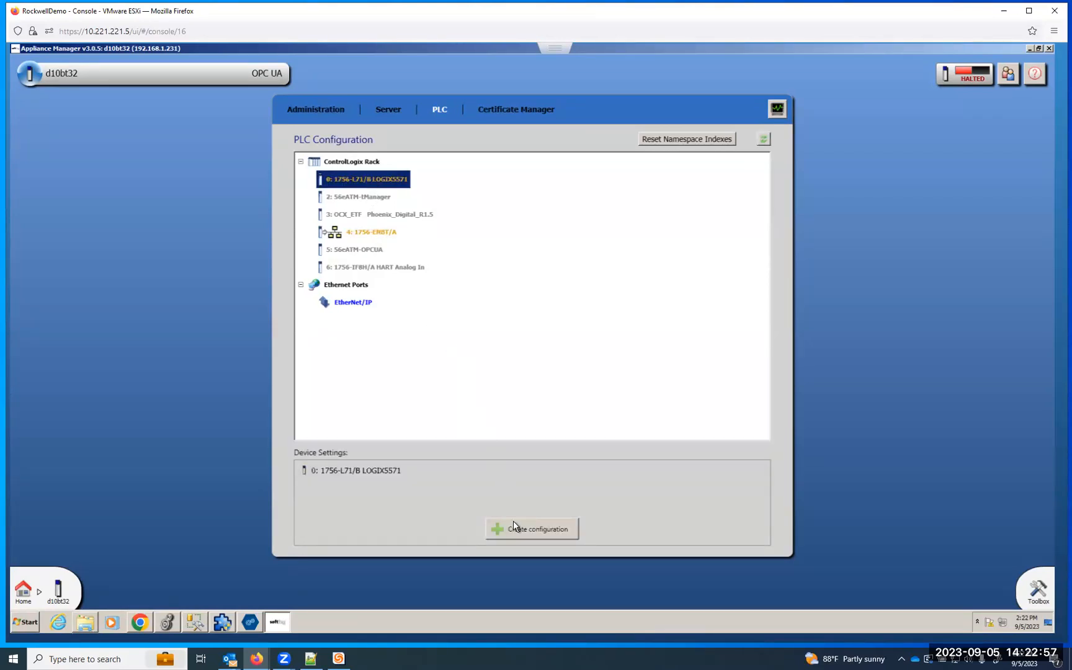
click(531, 528)
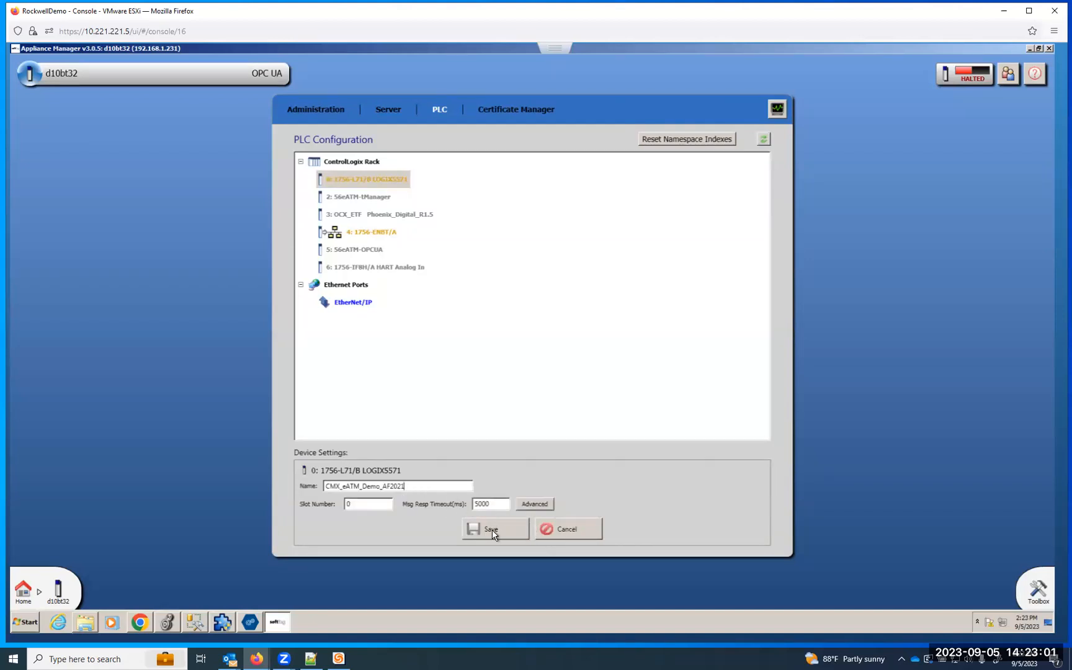
click(493, 529)
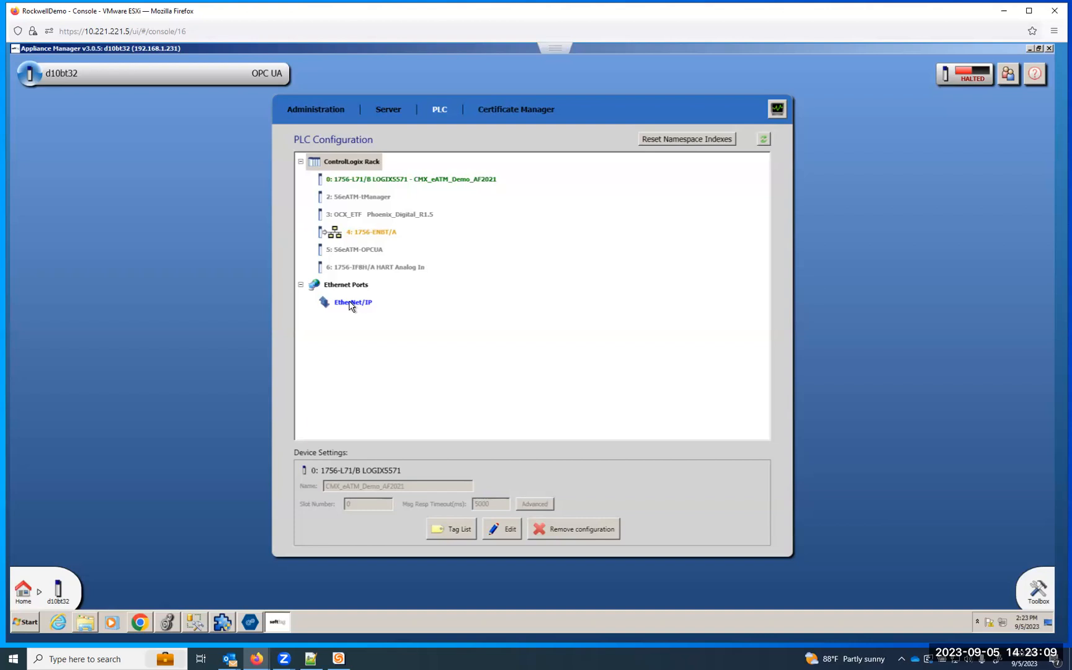
Add CompactLogix_1 under EtherNet/IP on Ethernet port 2 at 192.168.1.103, and save
click(353, 302)
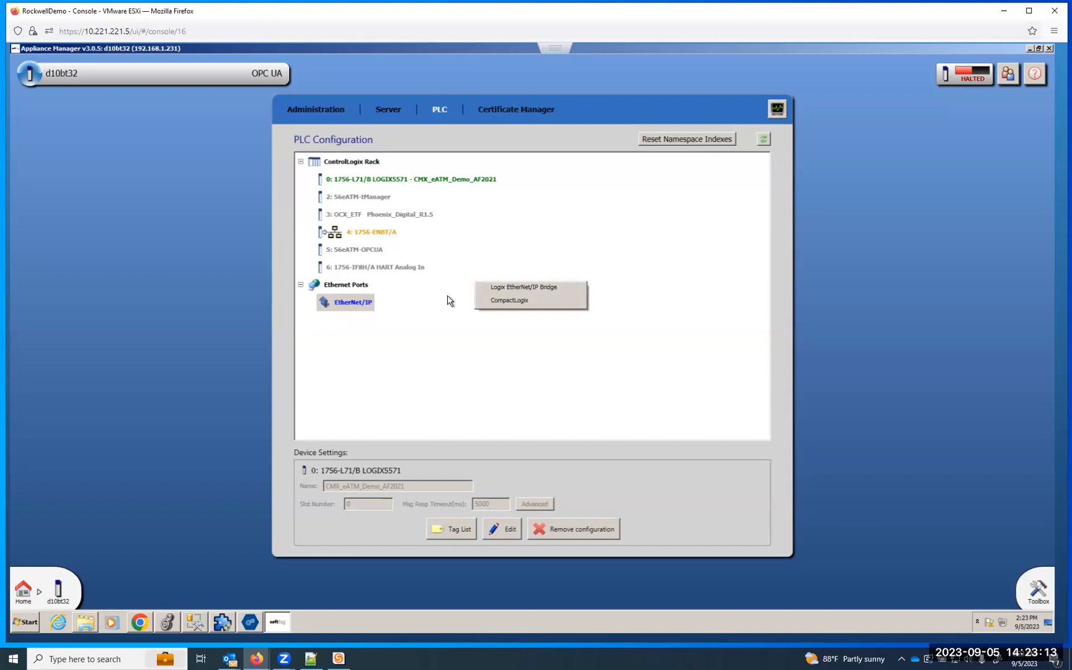
click(508, 300)
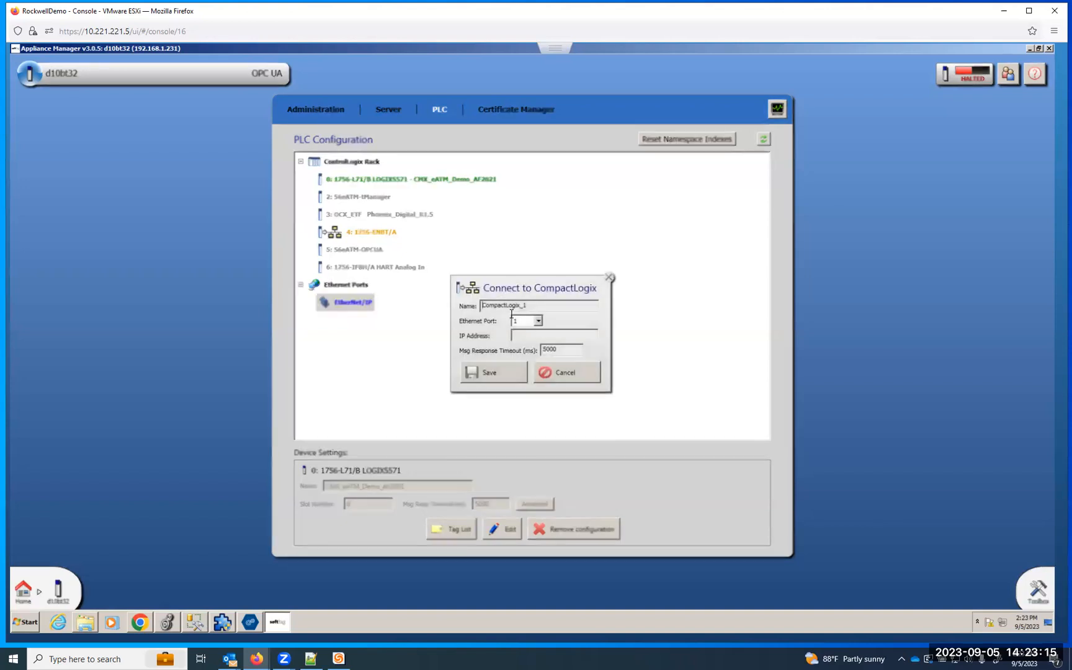
click(538, 320)
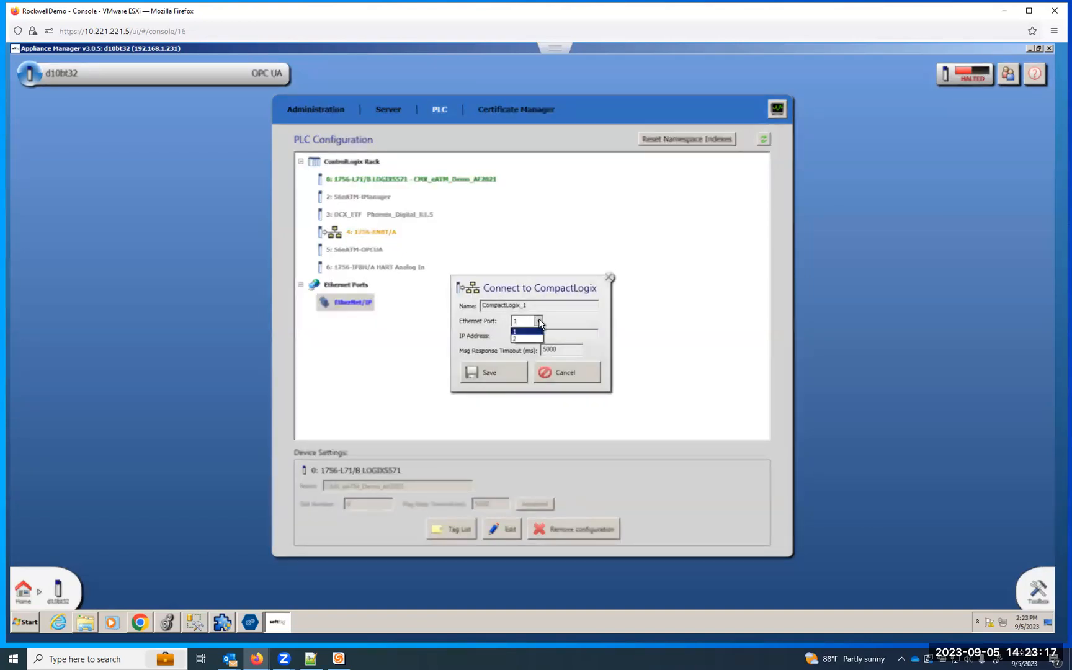
click(515, 339)
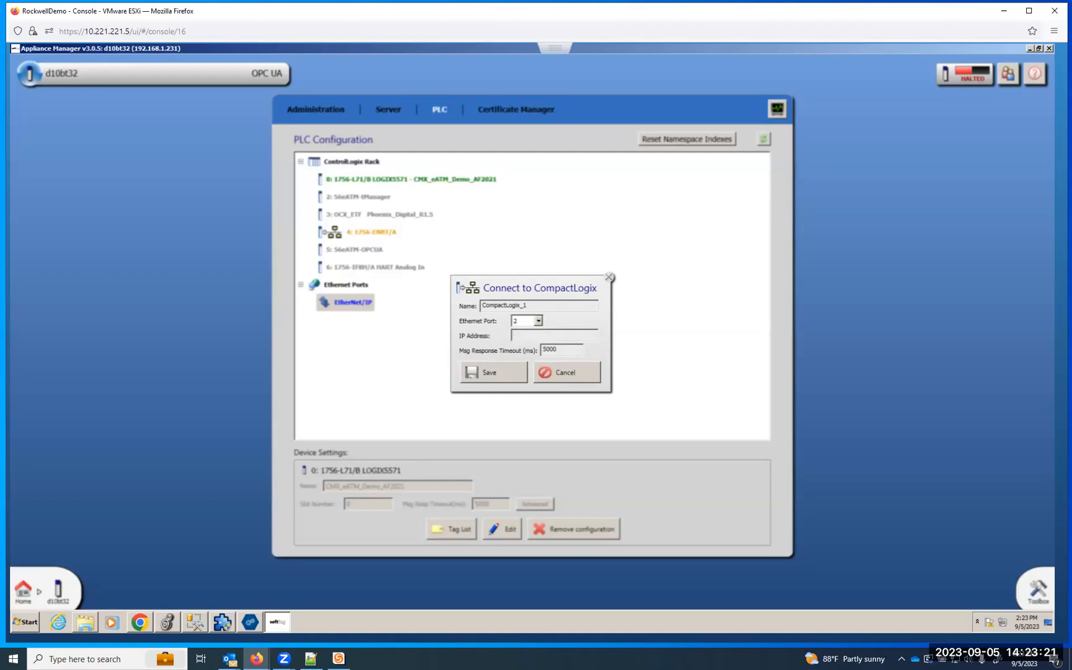
text(192.168.1.1)
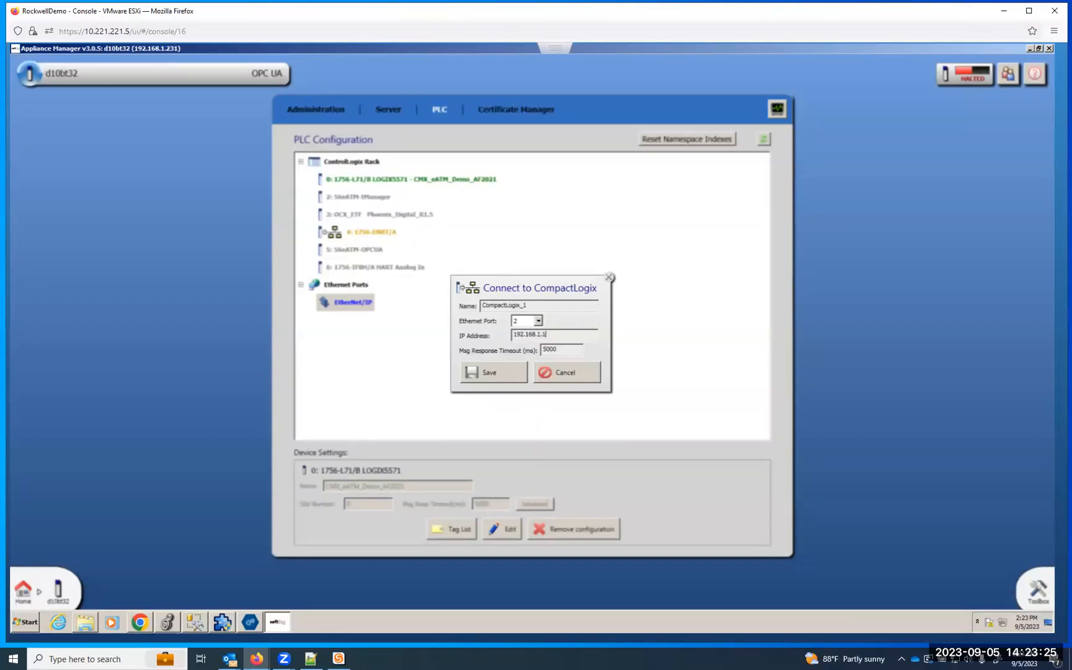
text(03)
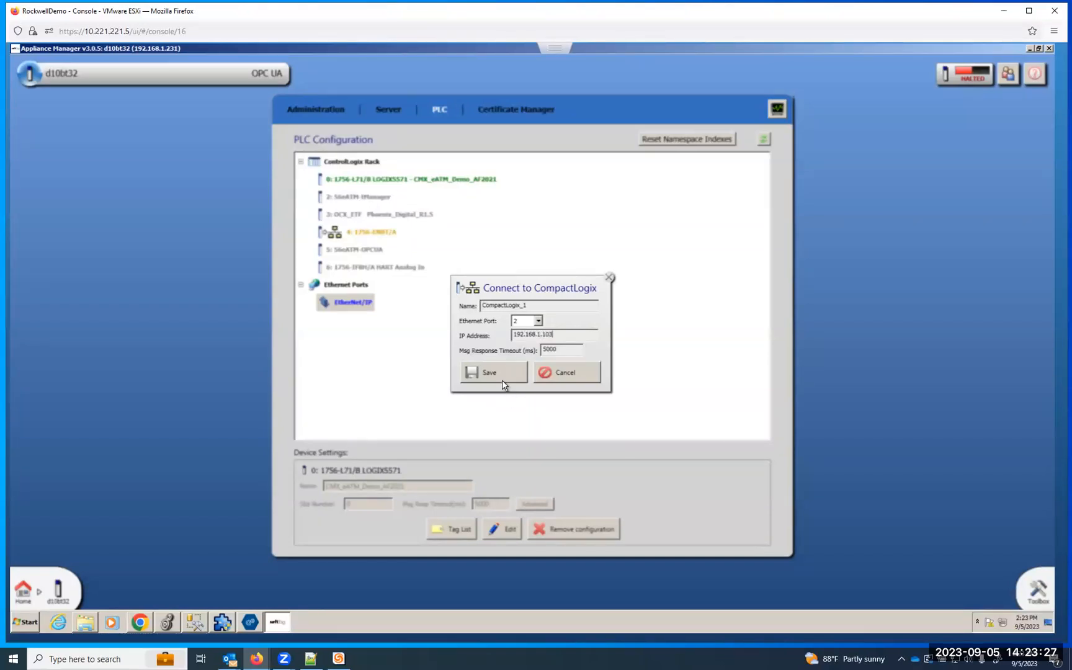
click(488, 372)
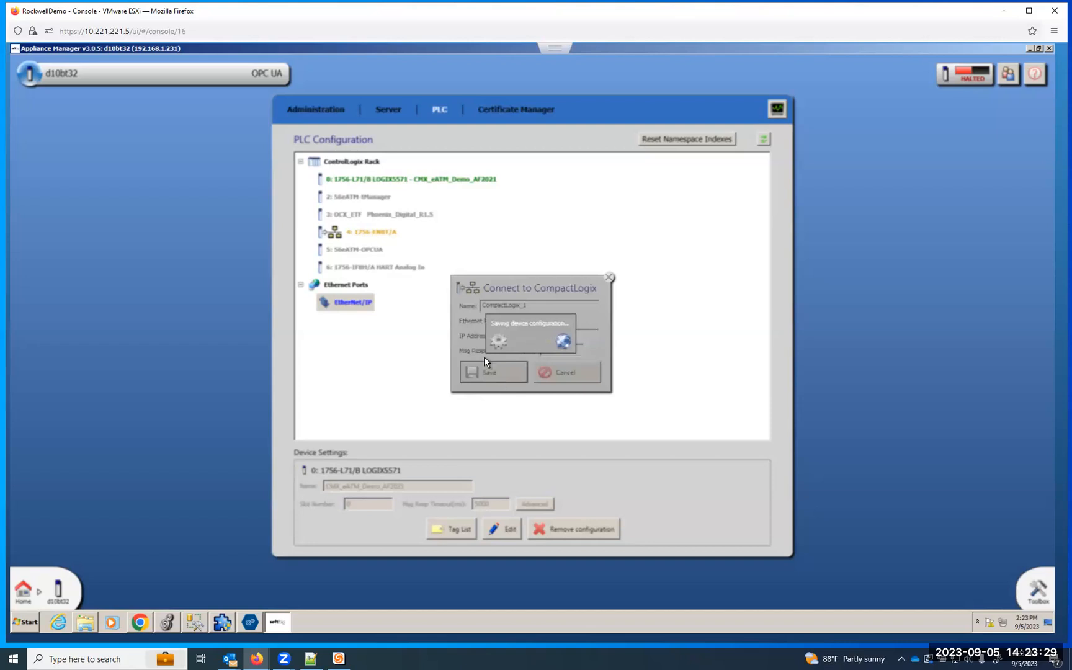
click(486, 373)
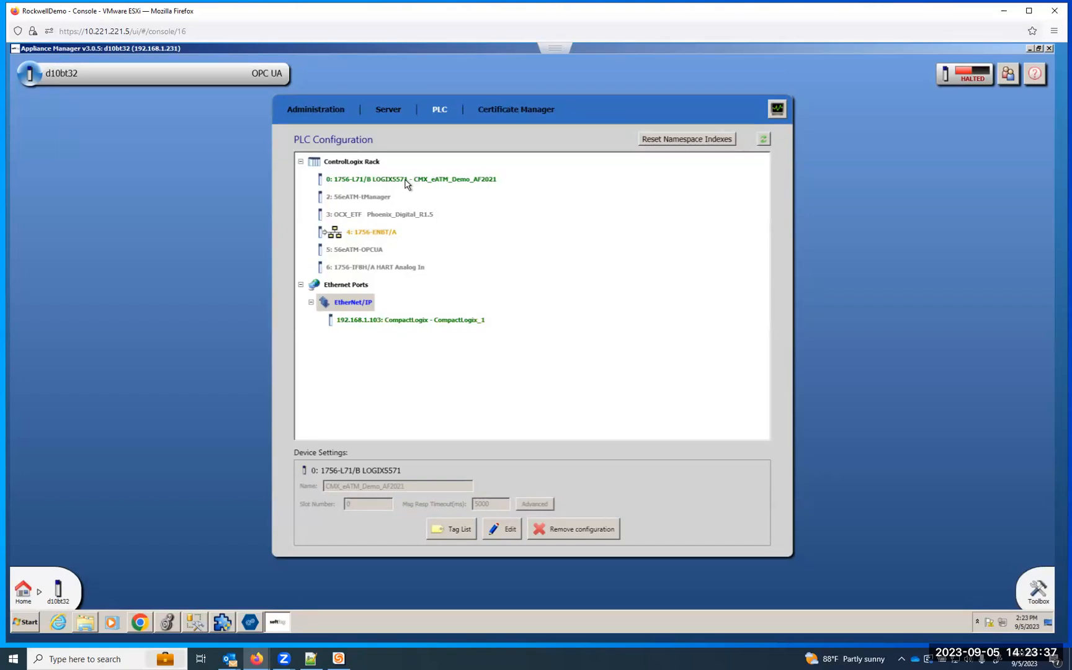
Make the arrayReal elements and count tags of CMX_eATM_Demo_AF2021 writeable, and CAR visible
click(407, 179)
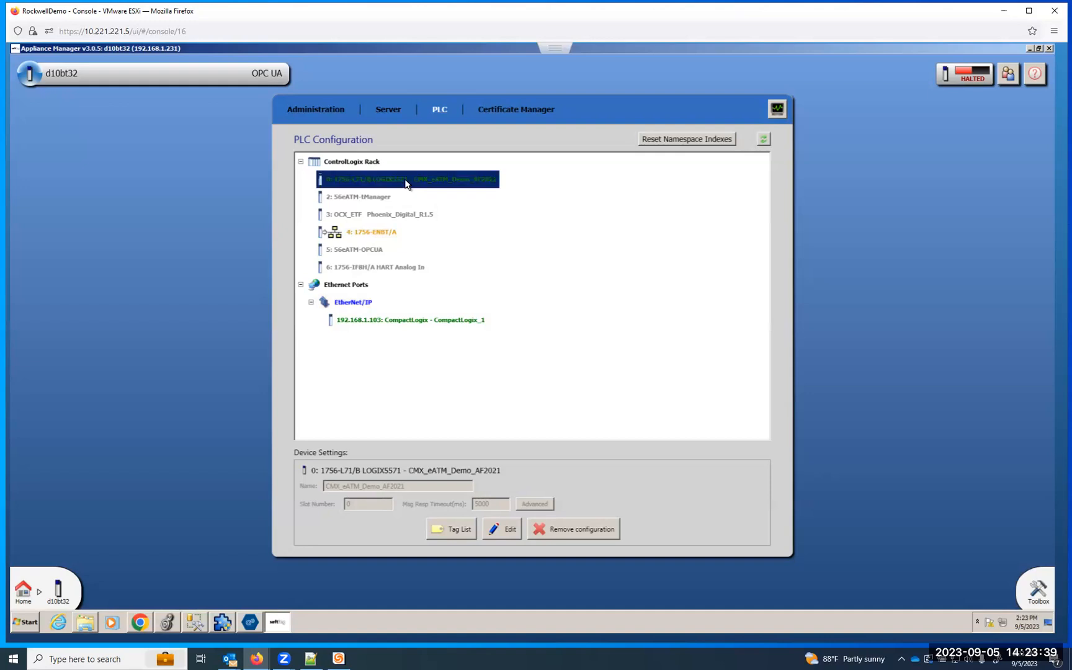
click(456, 529)
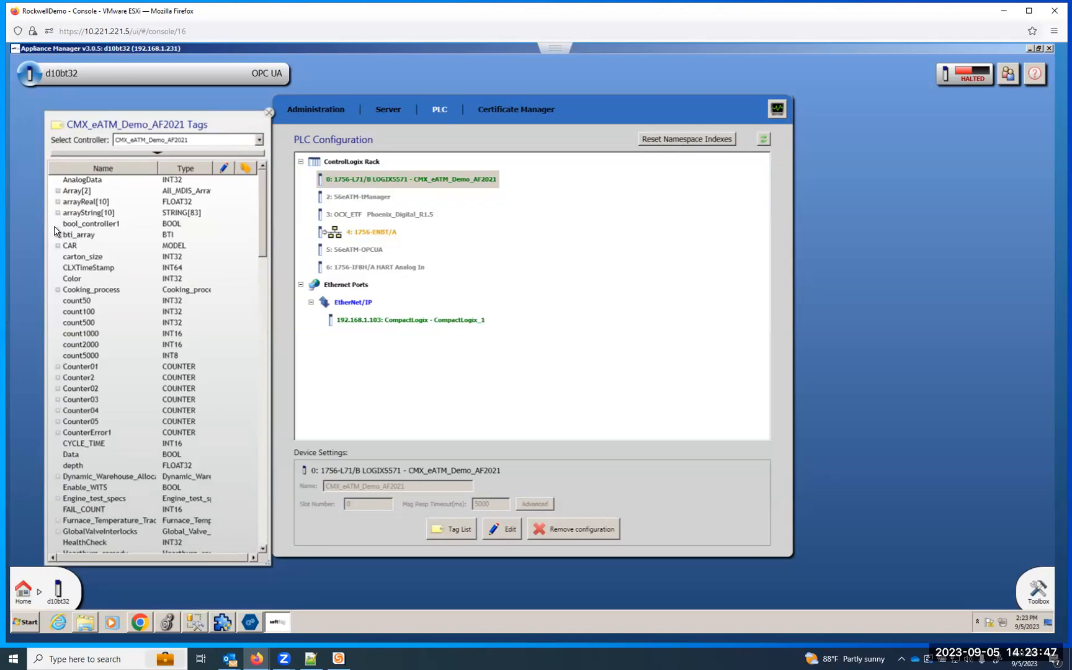
mouse_move(79, 252)
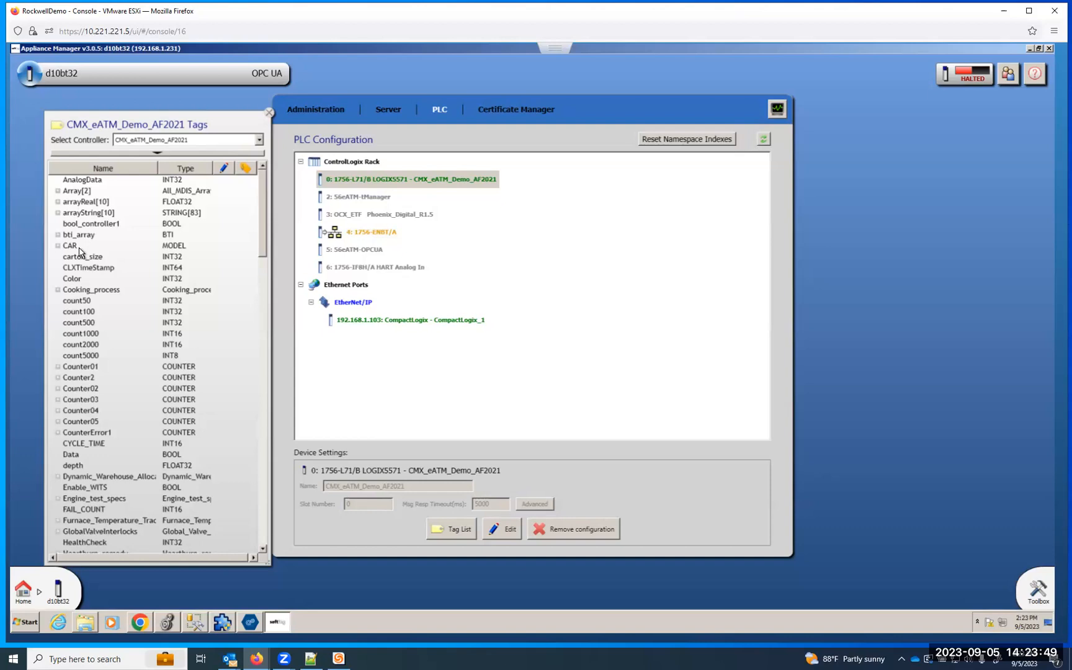
mouse_move(60, 207)
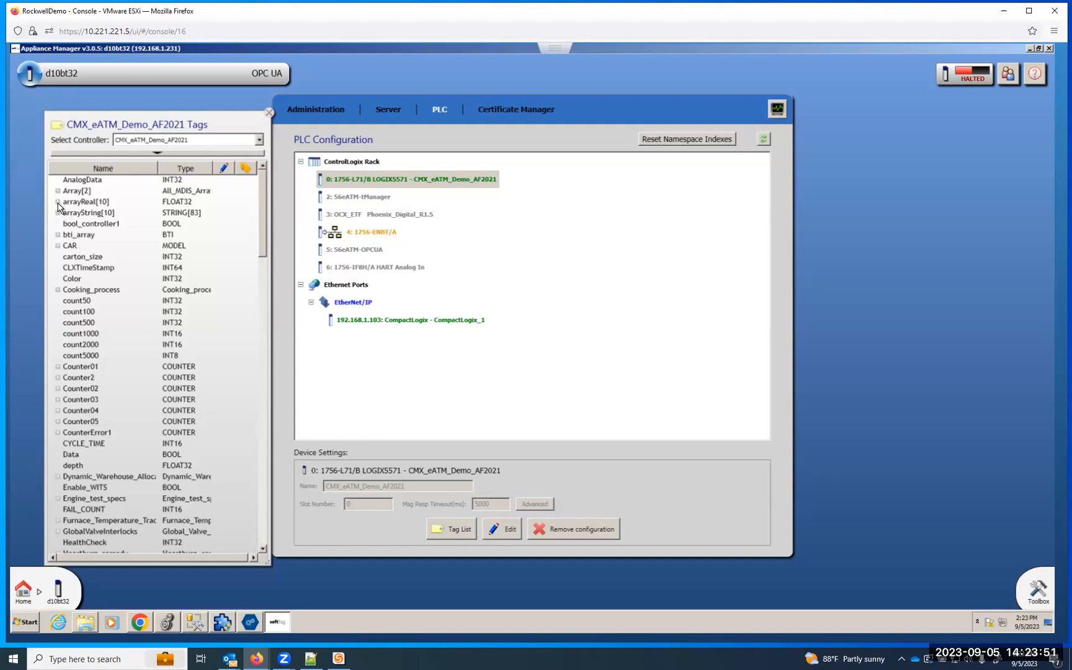
right_click(86, 201)
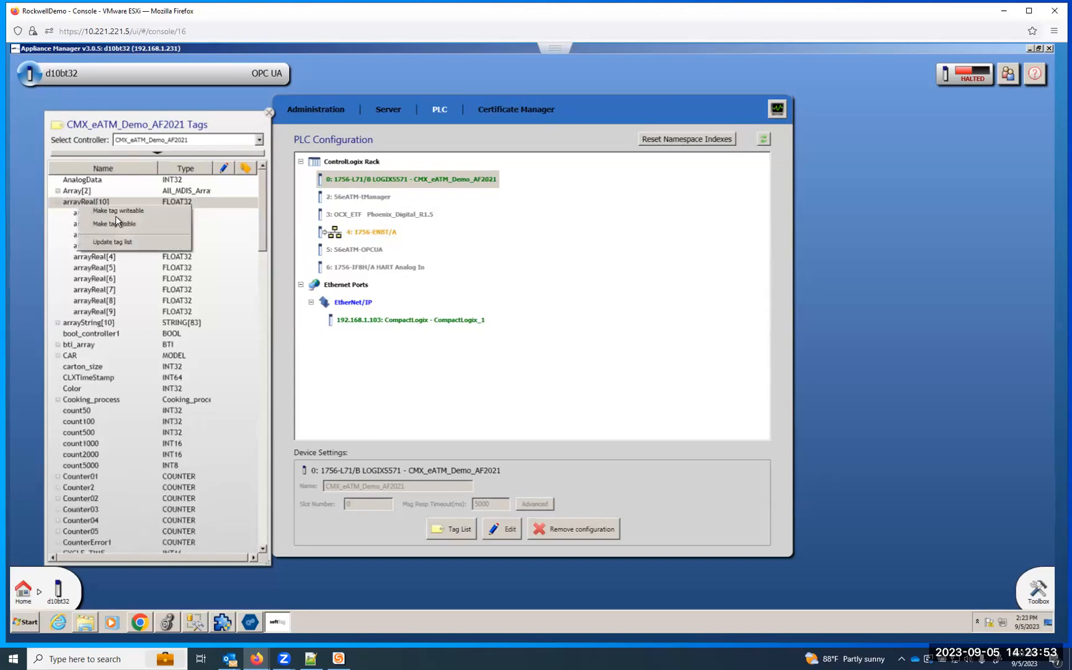
click(114, 222)
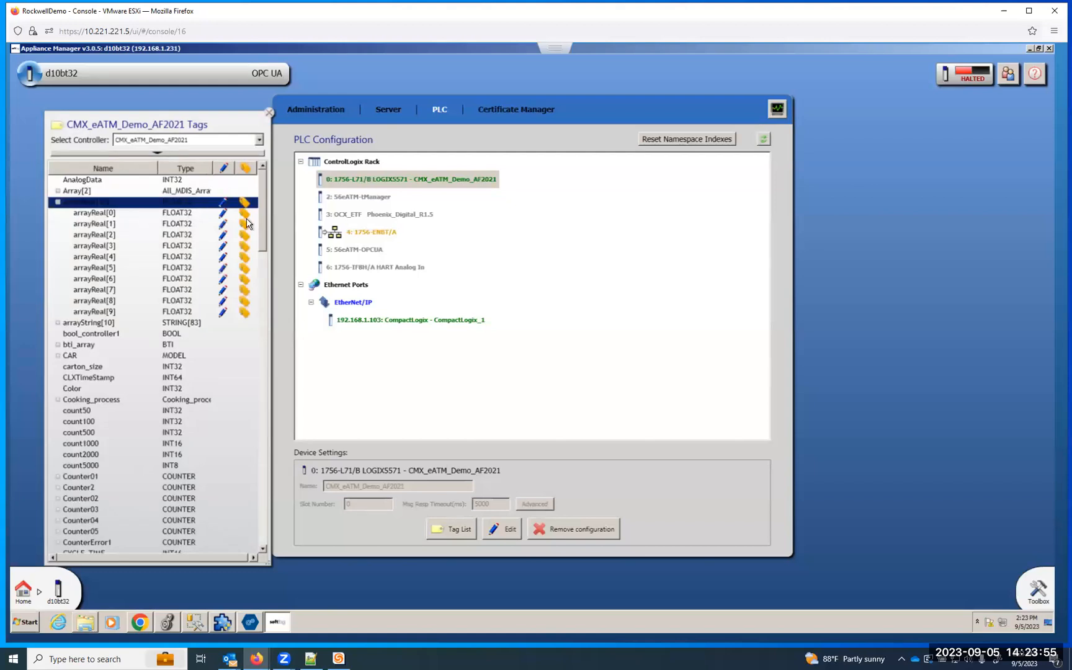
mouse_move(126, 283)
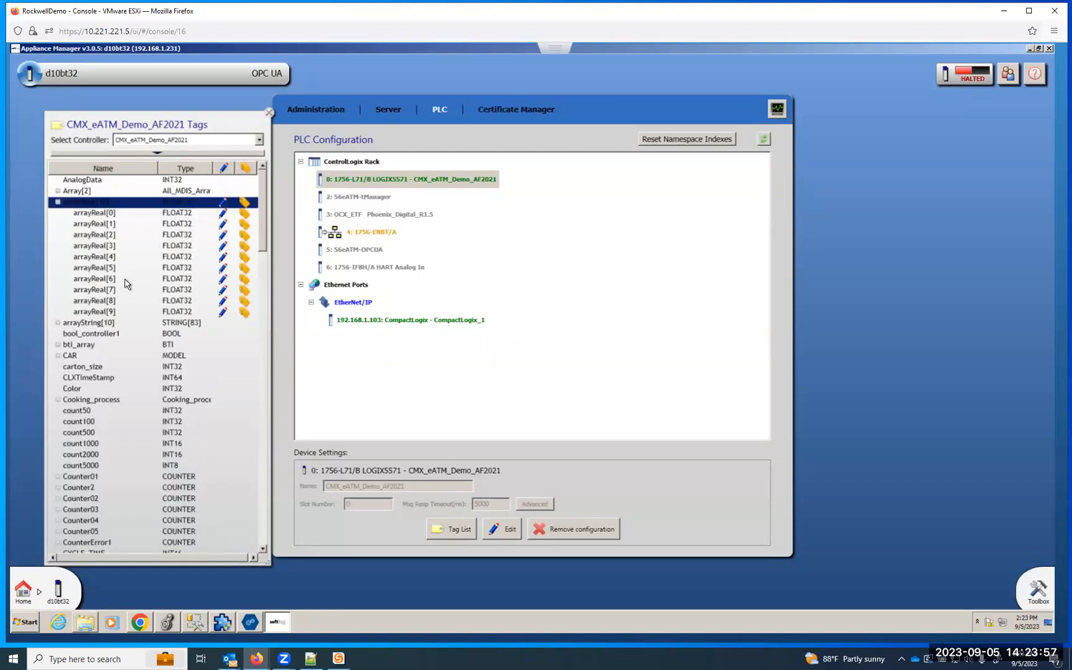
mouse_move(131, 353)
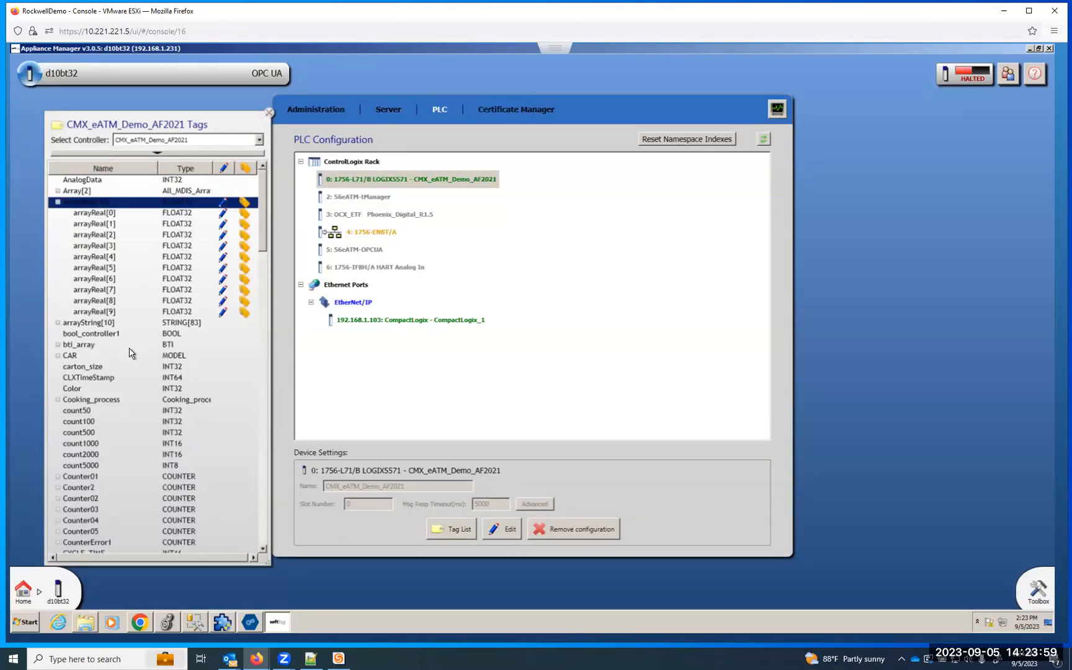
right_click(70, 355)
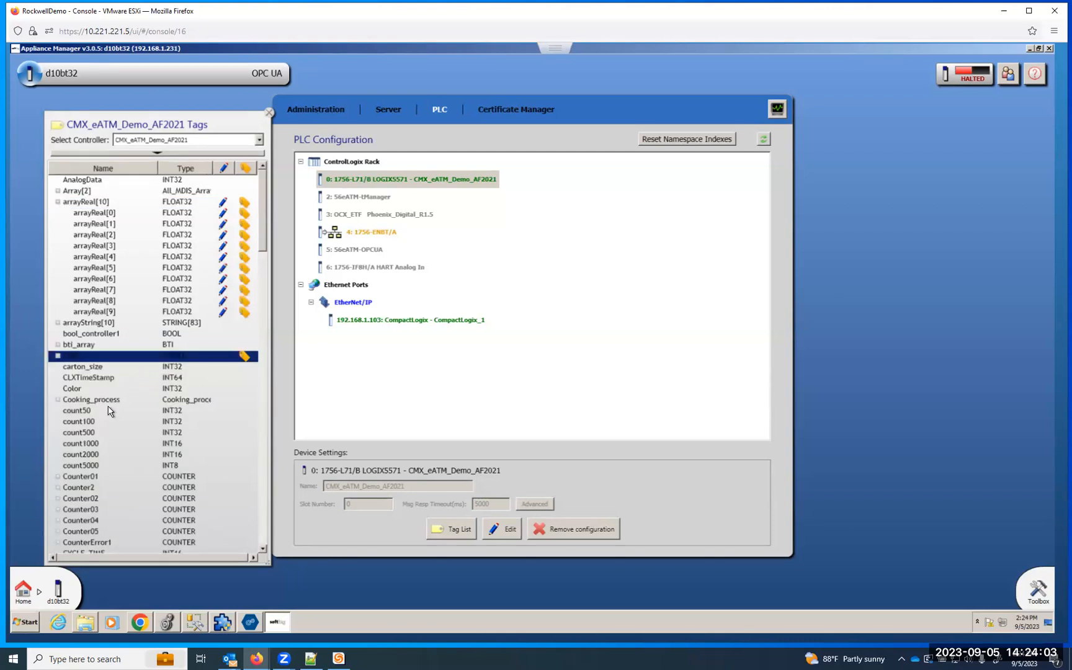
right_click(91, 398)
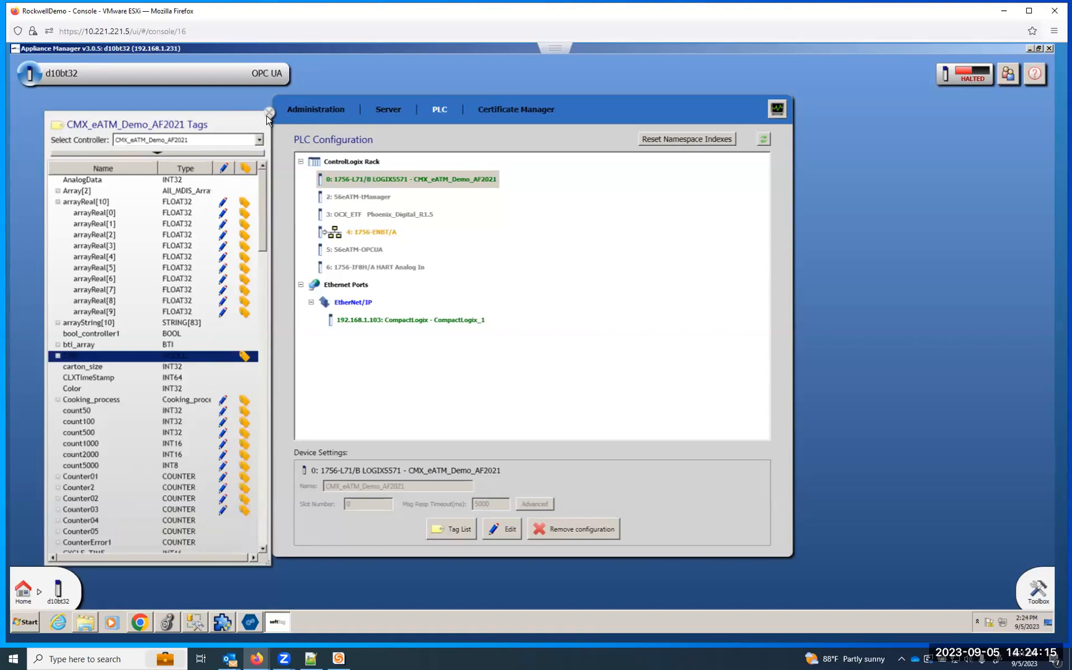
Make CompactLogix_1's Array[2] tag writeable and visible, then close its tag list
click(268, 113)
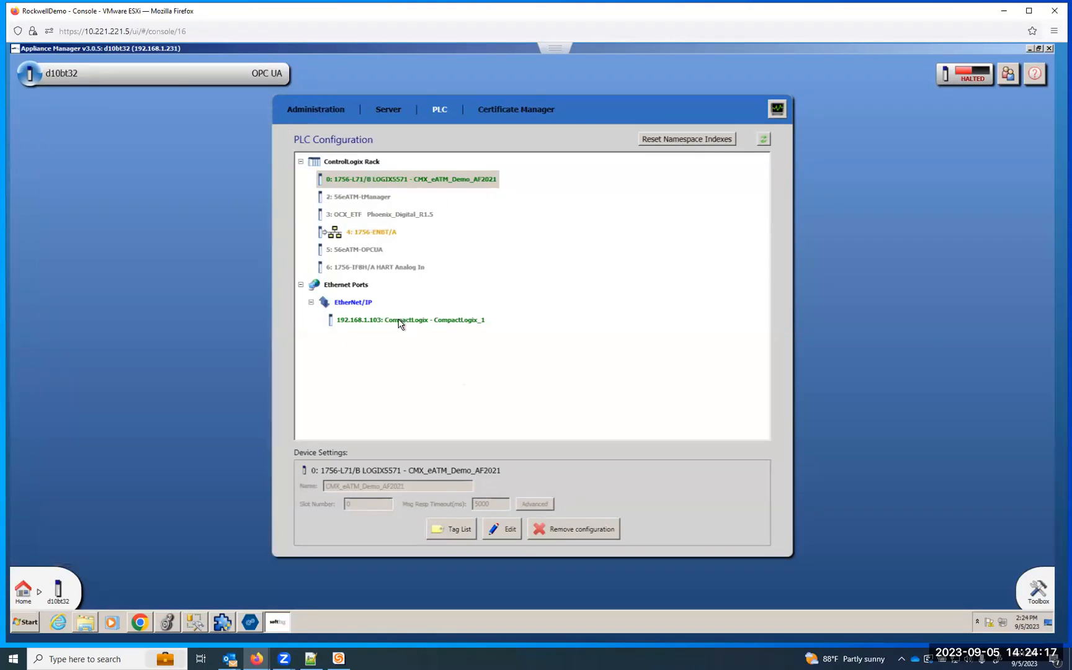
click(408, 319)
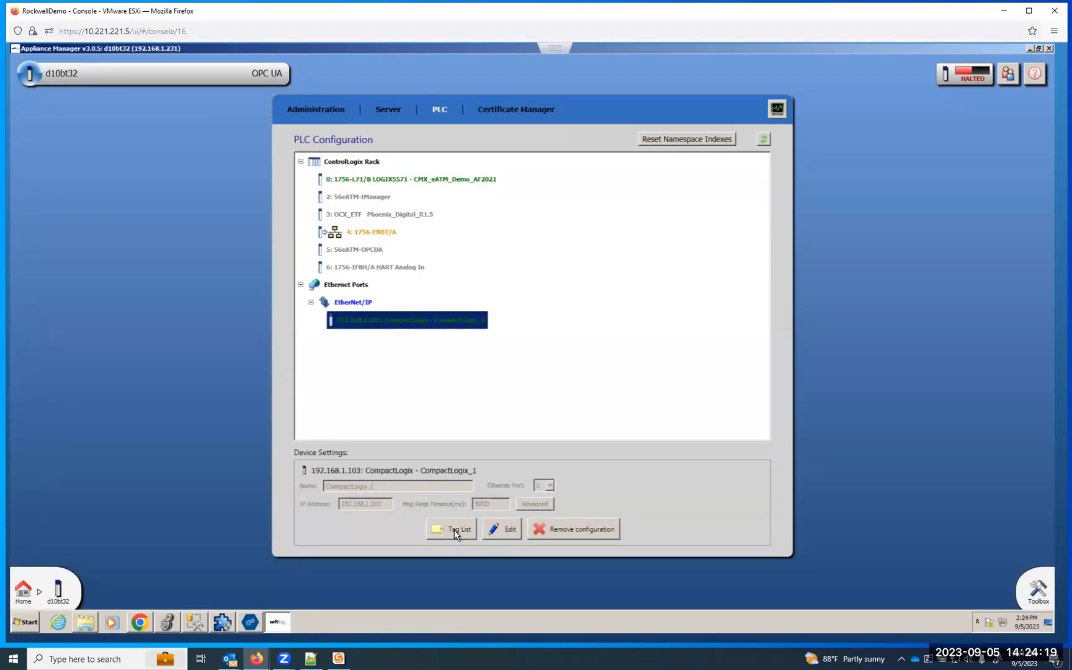
click(456, 529)
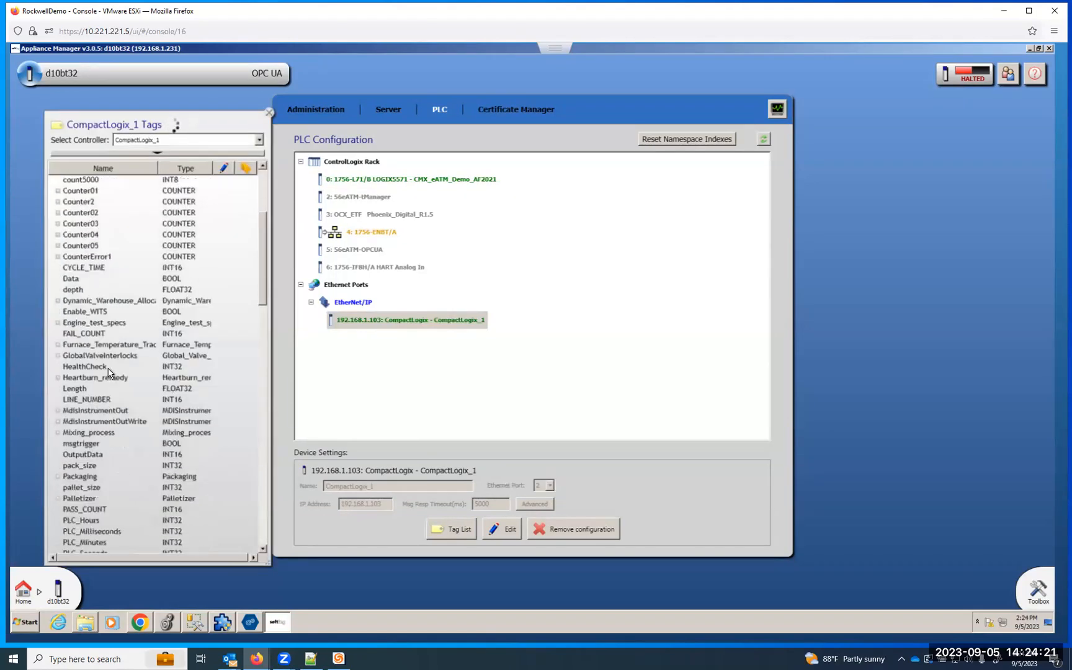
scroll(up, 3)
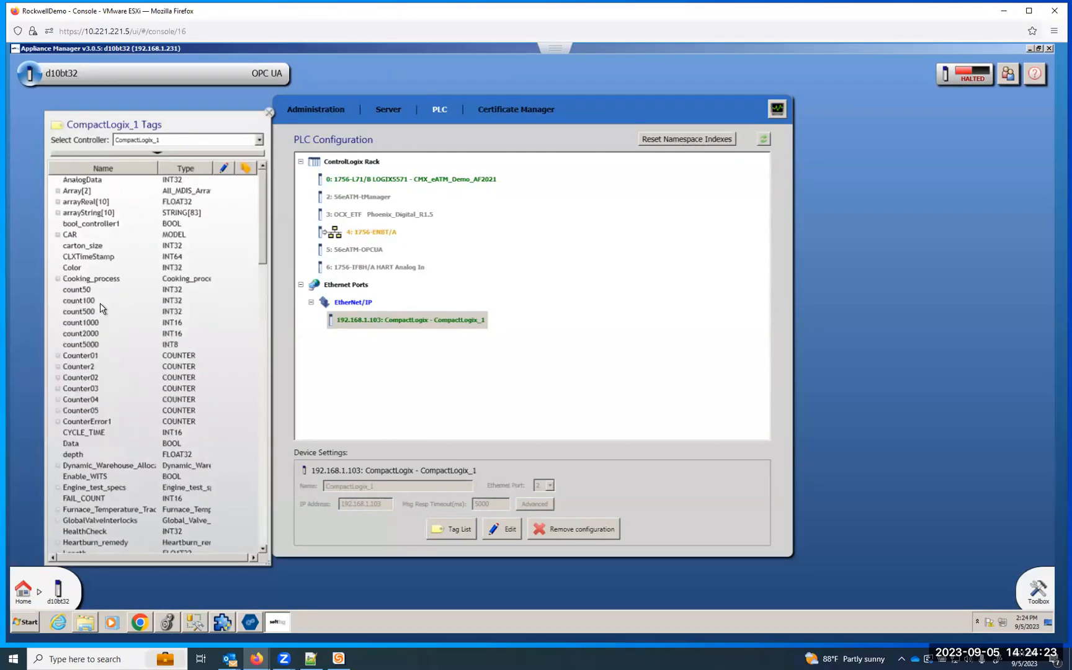
right_click(76, 190)
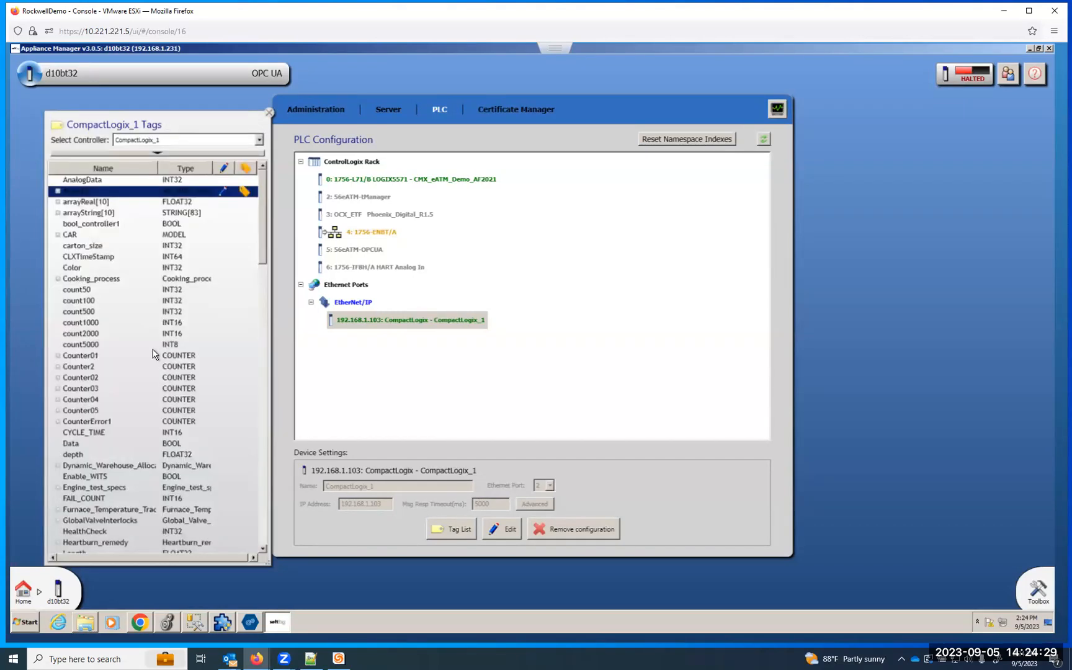
click(268, 112)
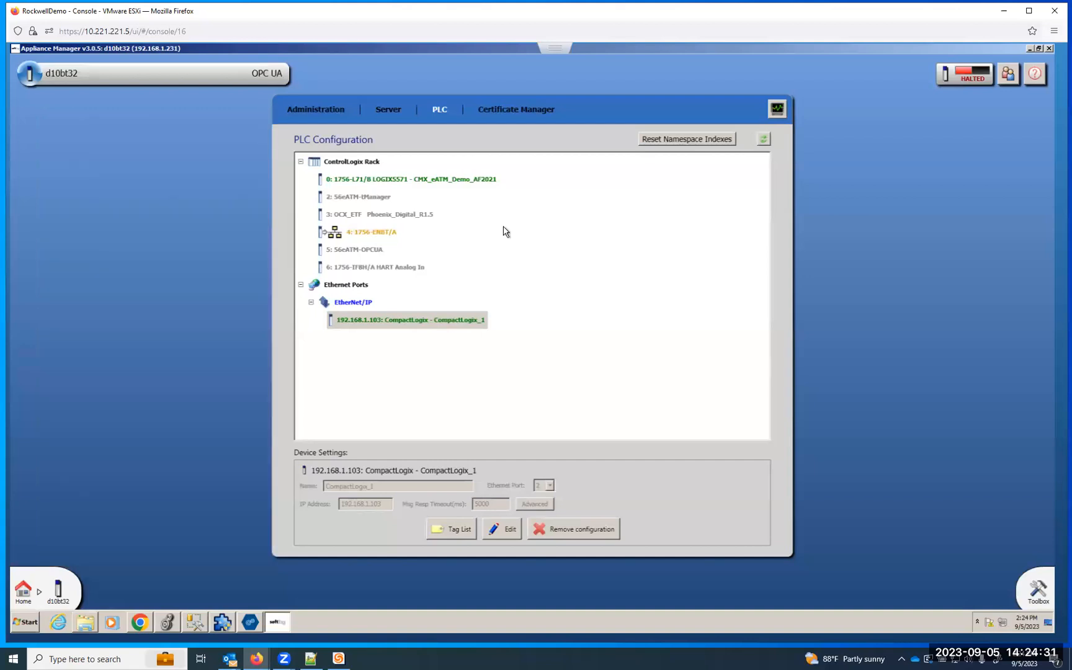
mouse_move(392, 109)
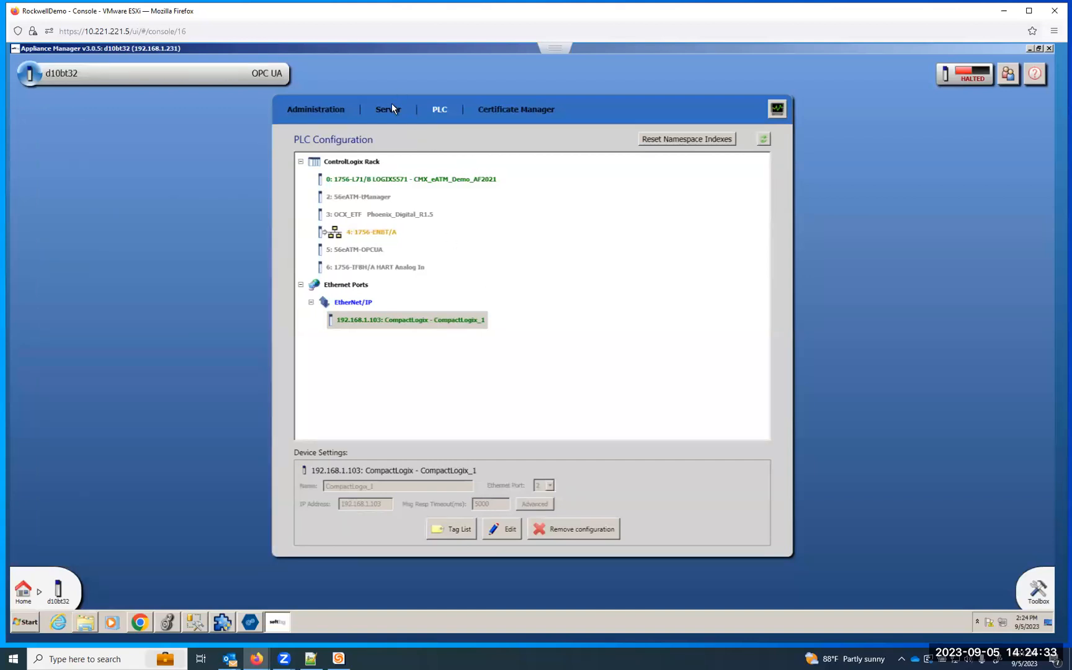
Show the Server Client Authentication settings: security policy None, authentication None
click(388, 109)
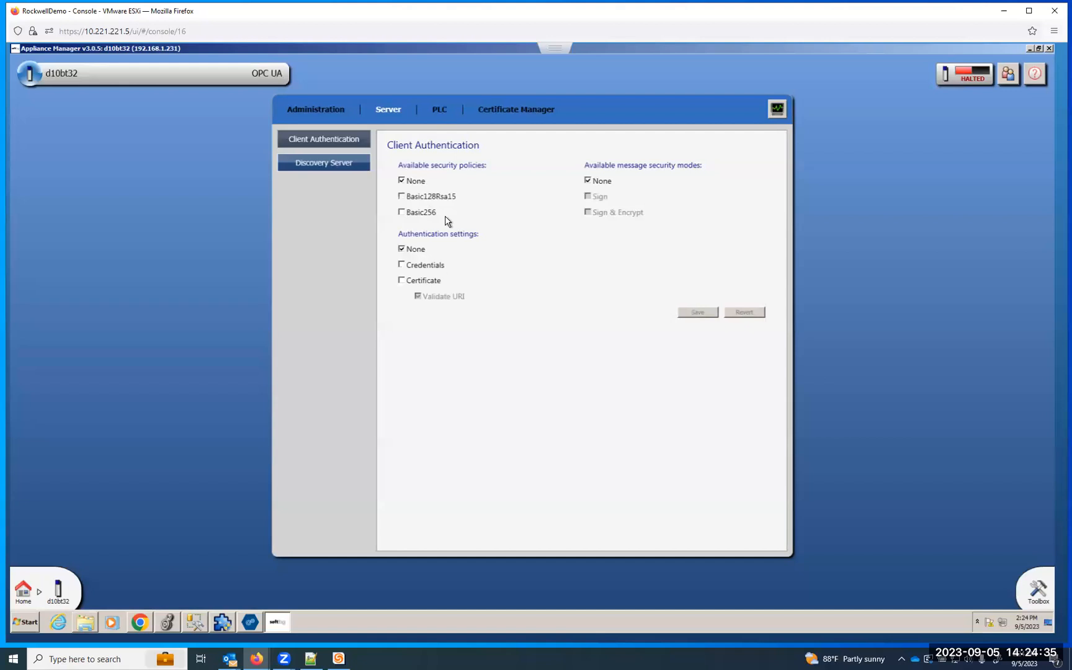
mouse_move(453, 257)
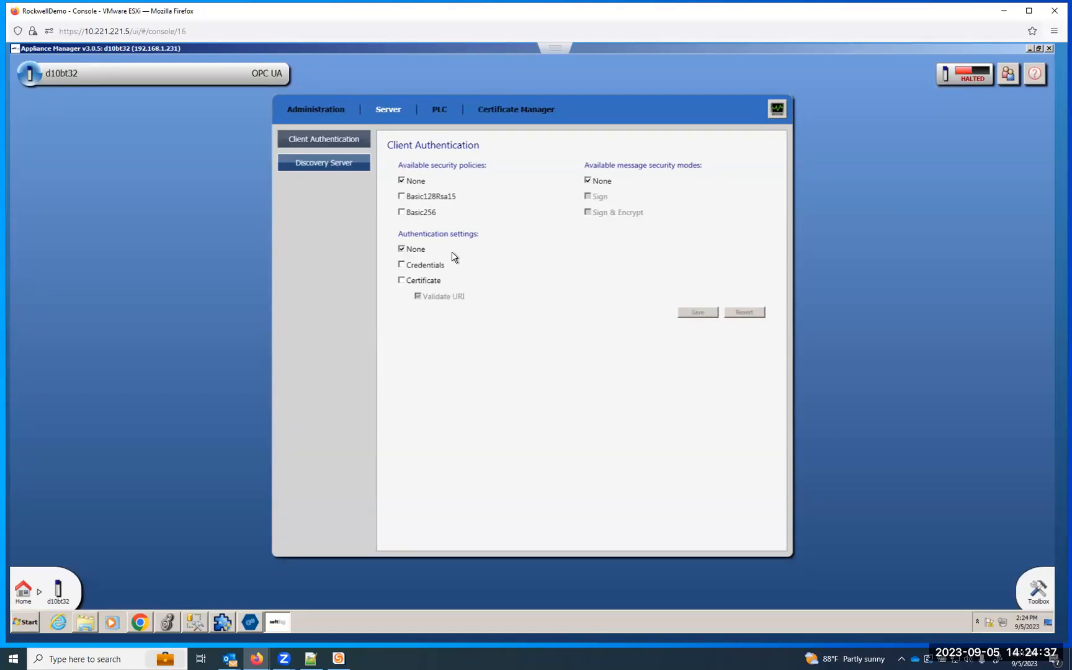
mouse_move(445, 258)
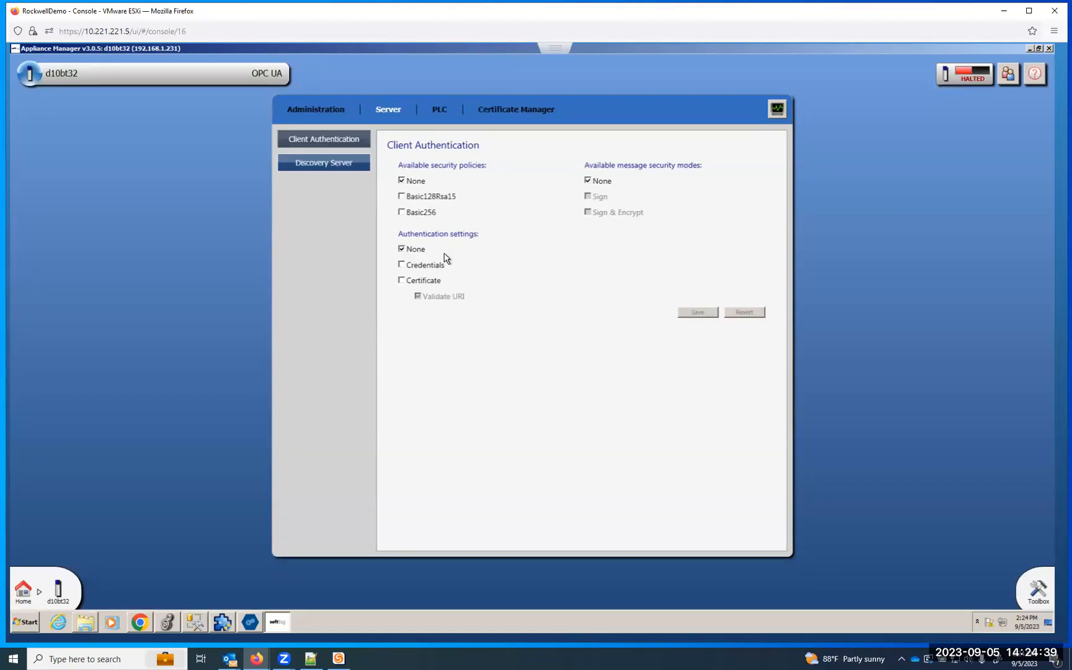
mouse_move(431, 266)
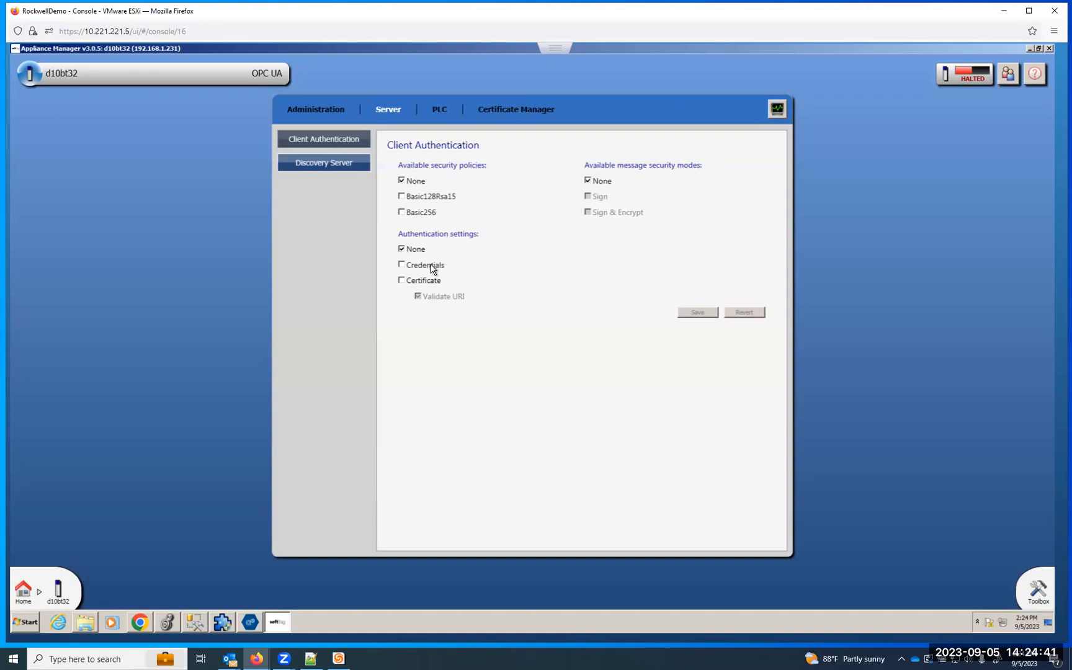
mouse_move(431, 279)
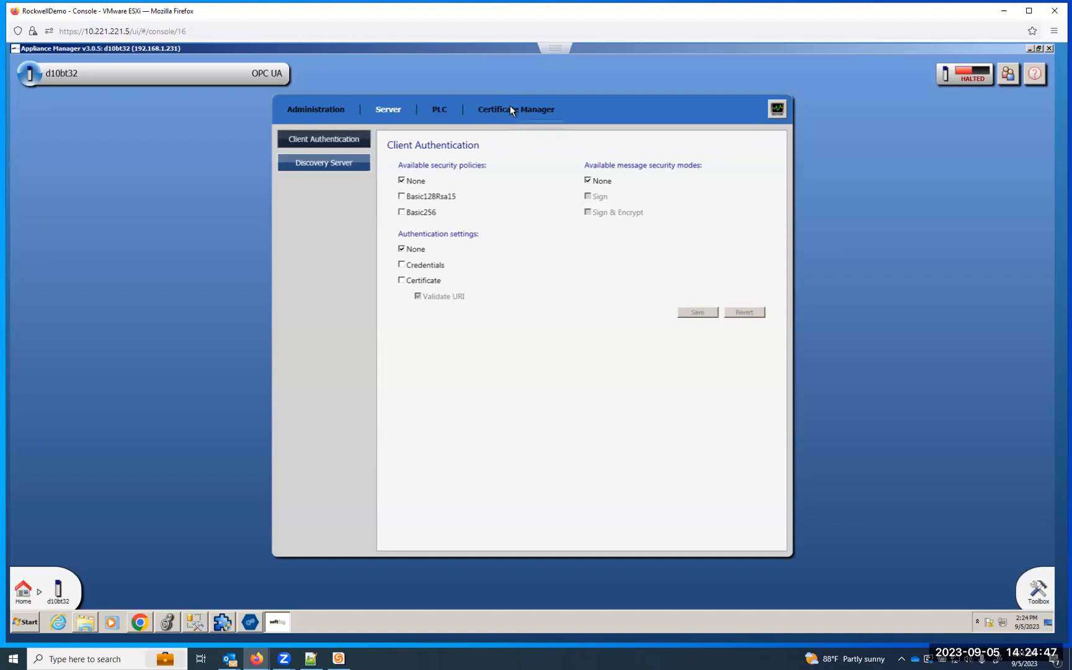
View the own server certificate, valid until 12/5/2023, and start the halted OPC UA module
click(516, 109)
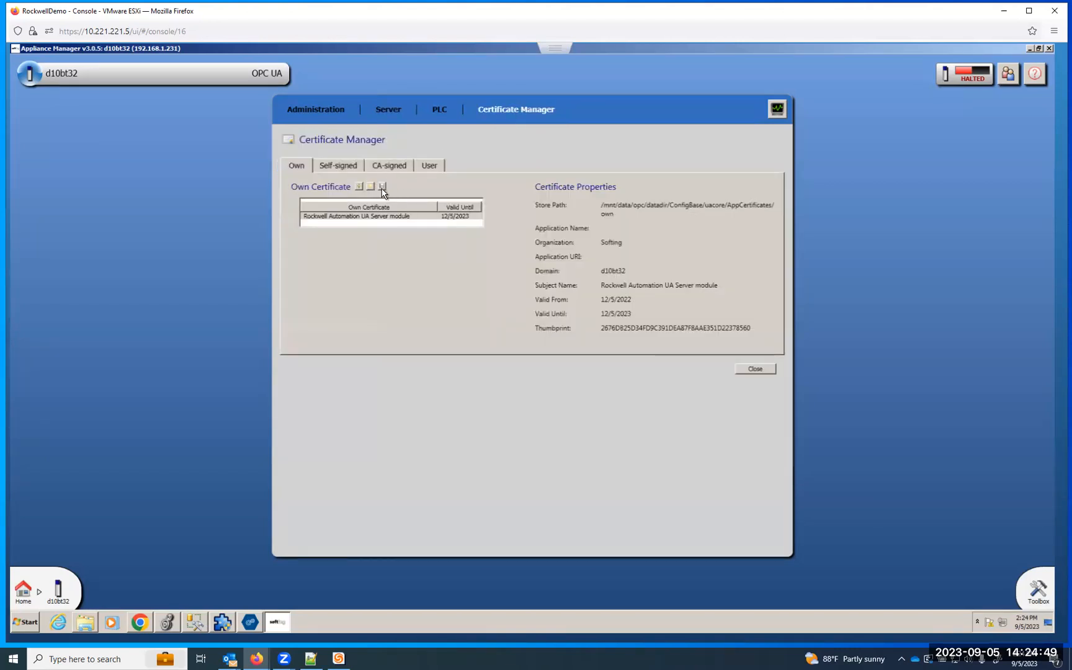
mouse_move(974, 74)
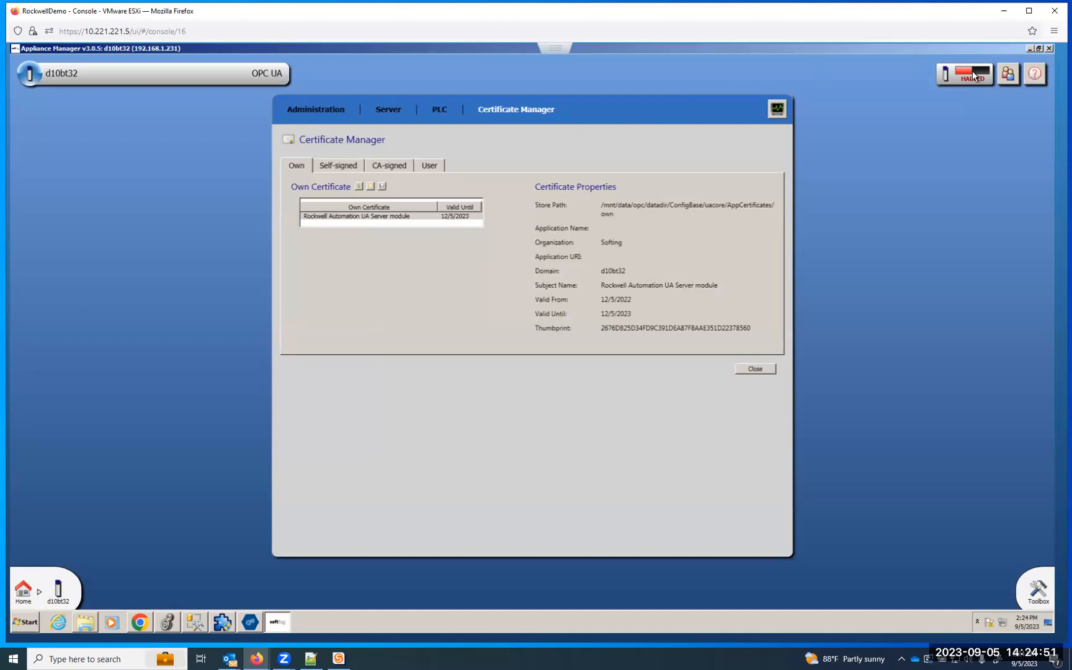
click(964, 74)
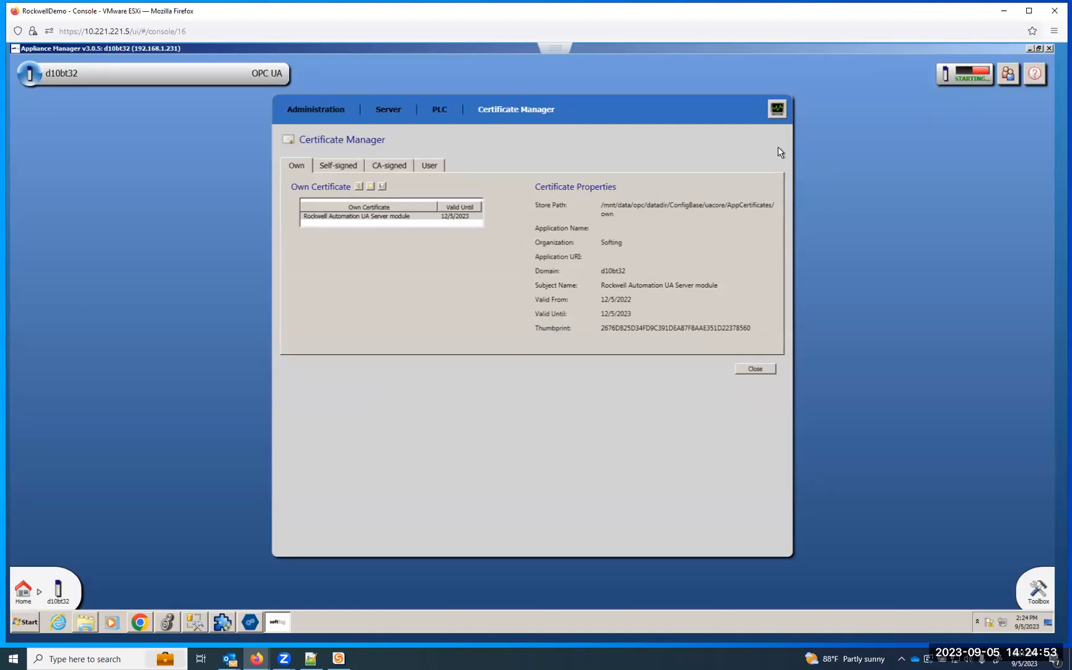
mouse_move(938, 54)
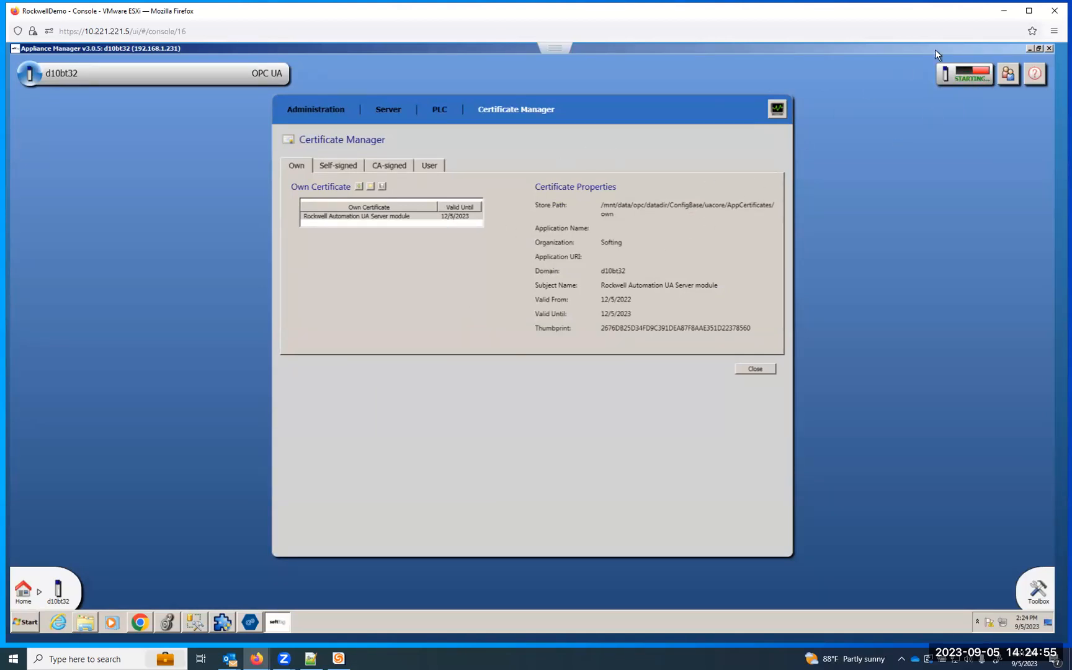
mouse_move(430, 186)
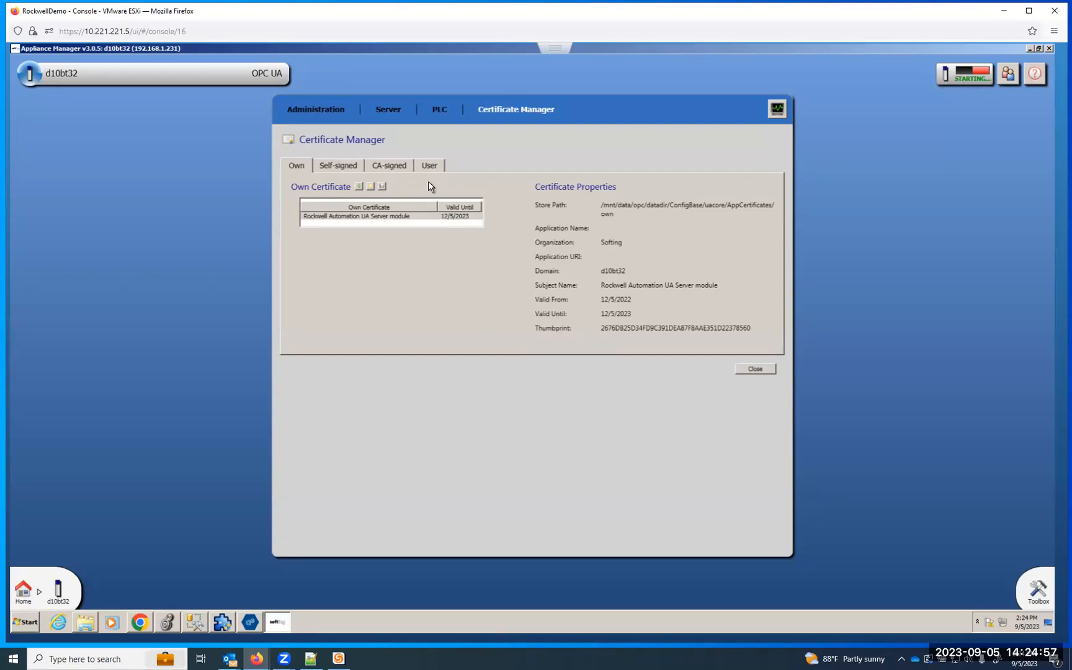
Return to the PLC configuration and confirm the module status shows RUNNING
click(439, 109)
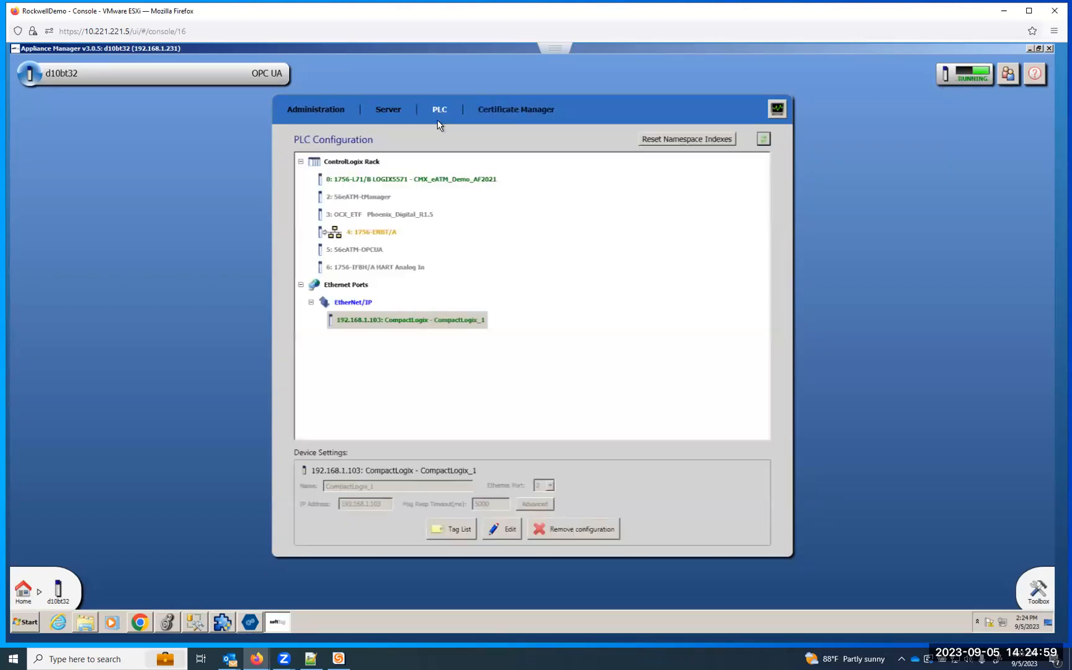
mouse_move(384, 333)
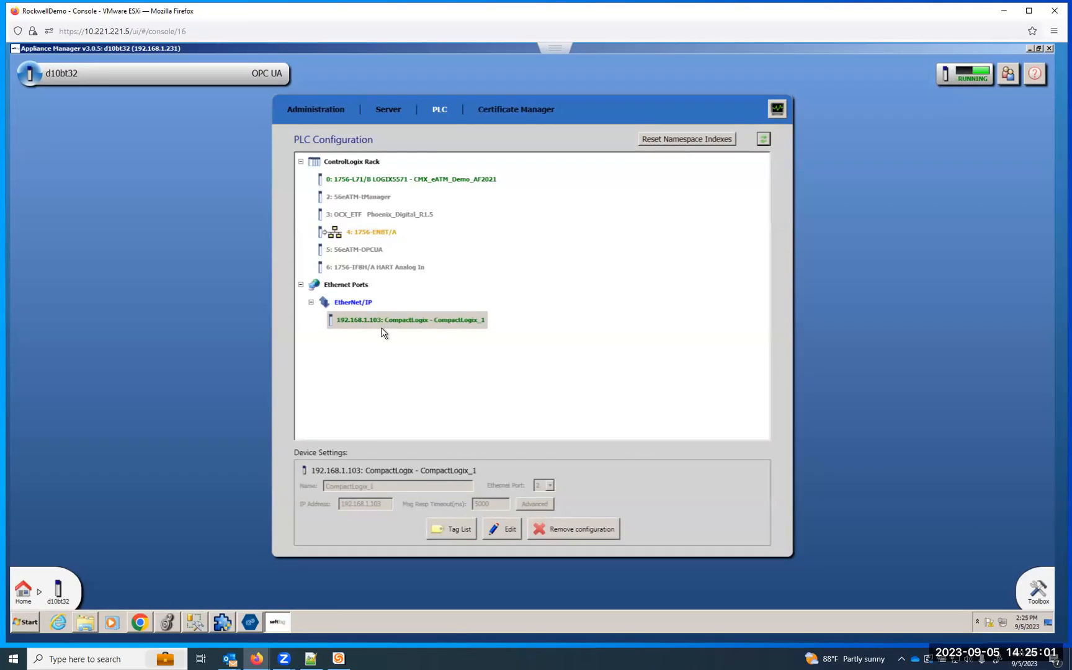
mouse_move(354, 412)
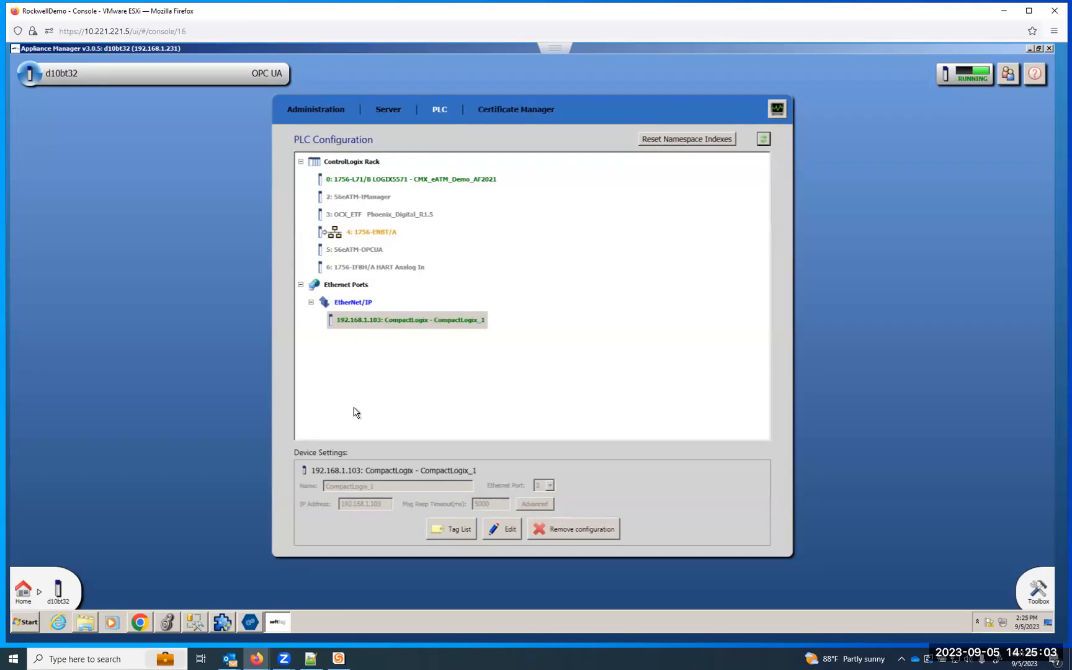
mouse_move(354, 343)
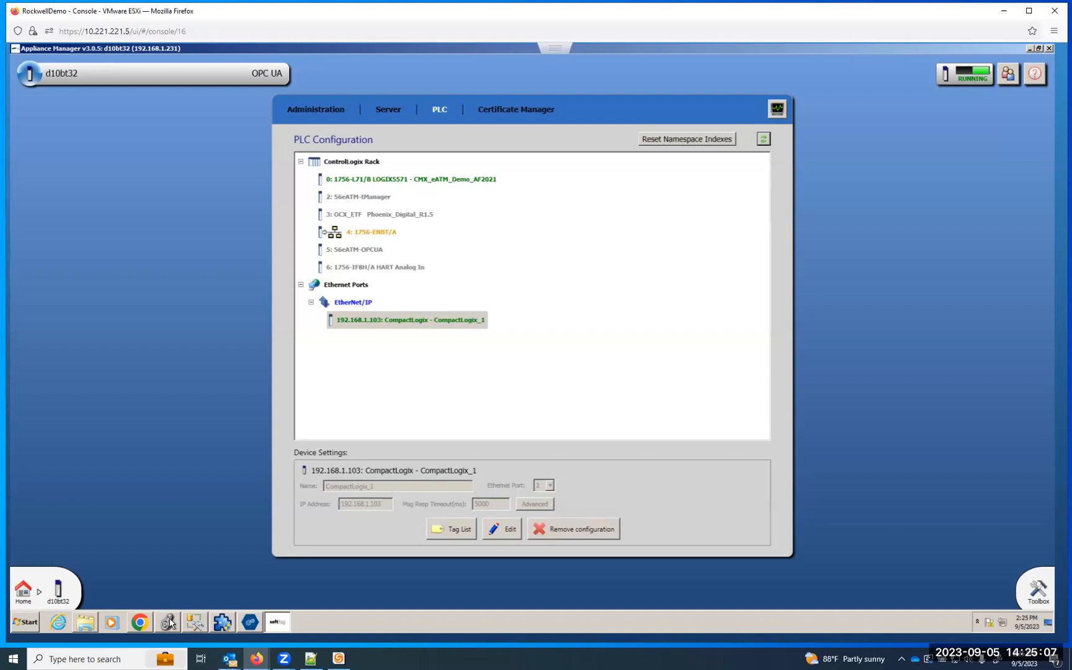
mouse_move(223, 622)
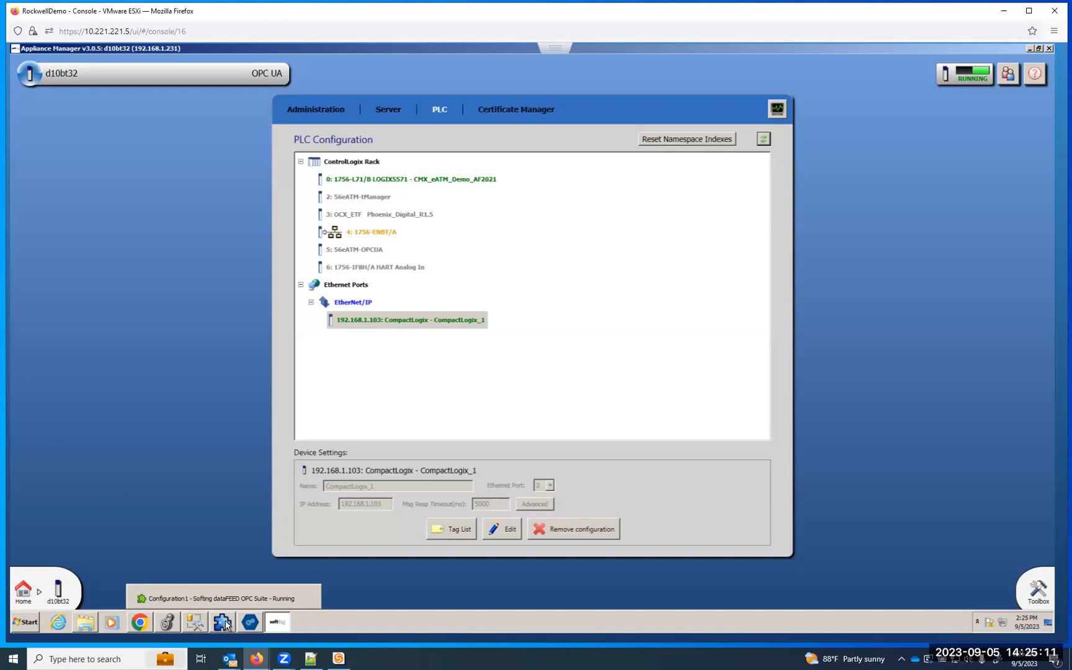
Switch to dataFEED OPC UA Client to browse the Rockwell Automation server's objects
click(248, 622)
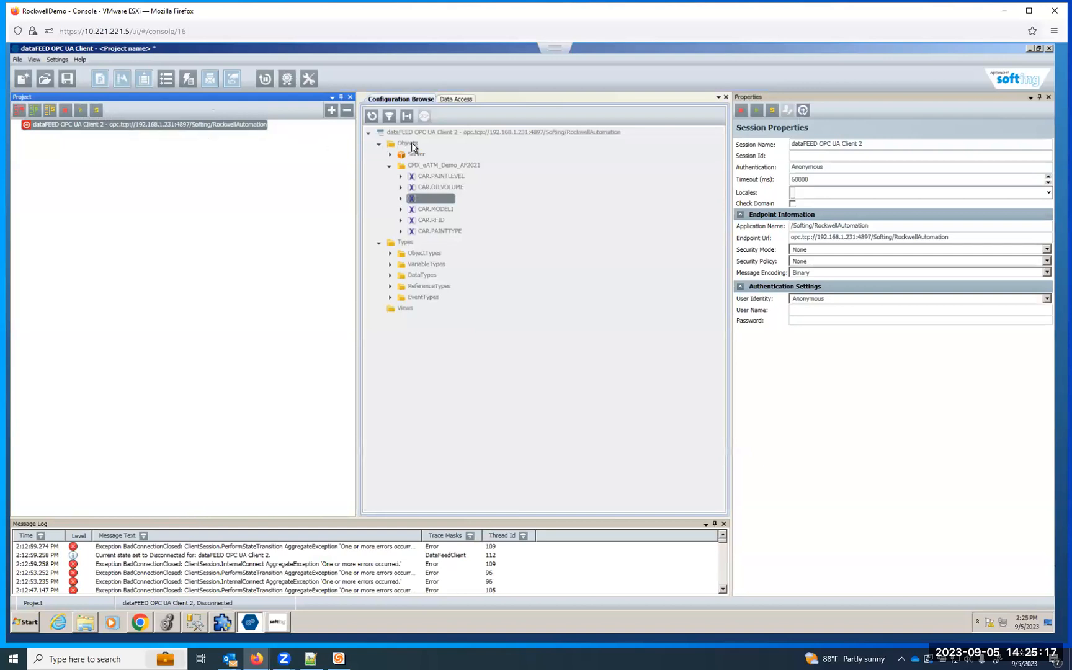
mouse_move(485, 138)
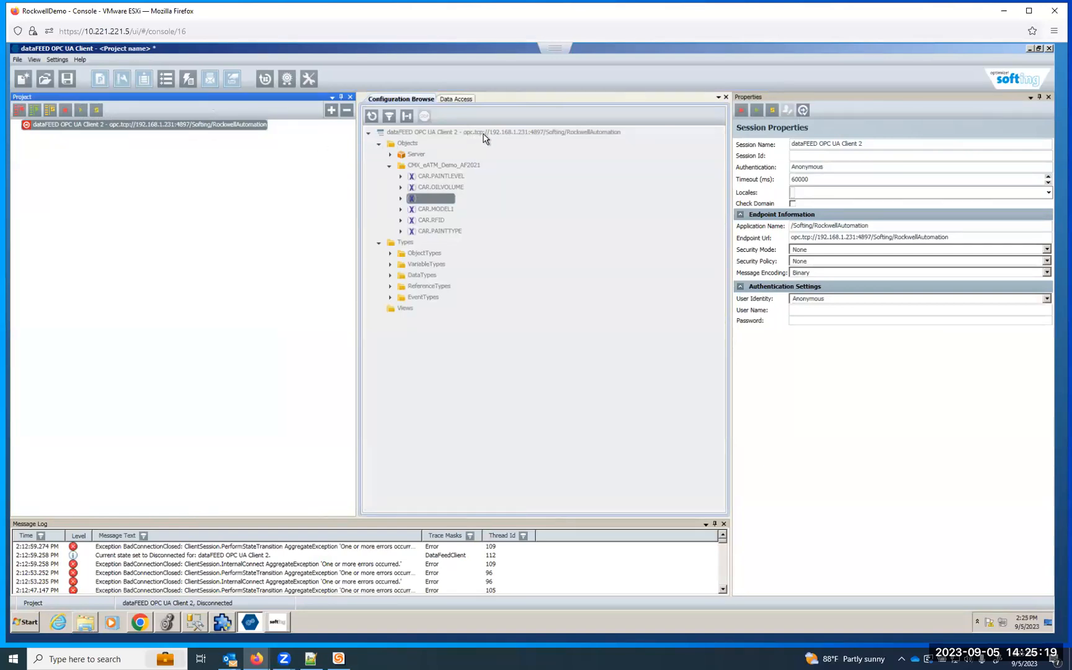
mouse_move(523, 141)
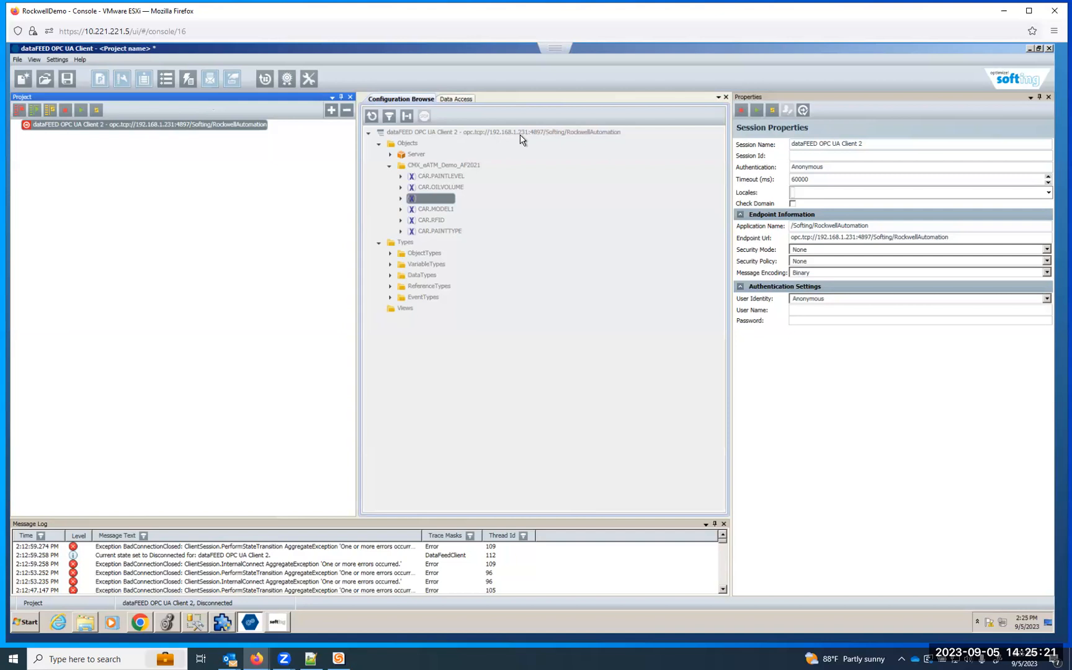
mouse_move(539, 139)
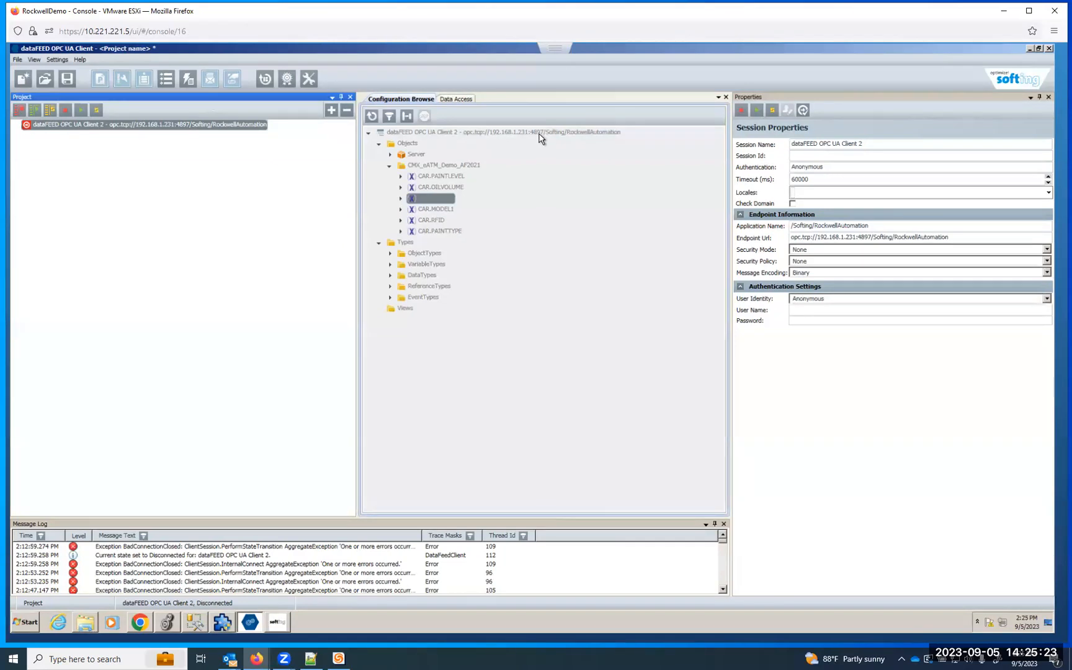
mouse_move(421, 133)
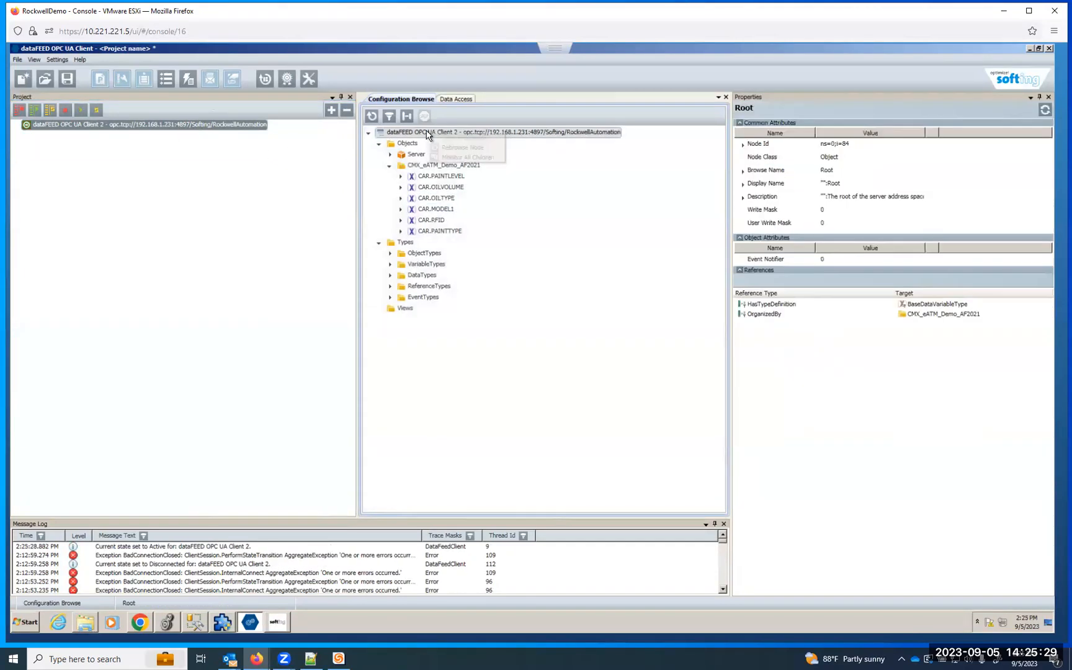
Refresh the server node tree, expand Objects and CMX_eATM_Demo_AF2021, and scroll through its tags
click(381, 132)
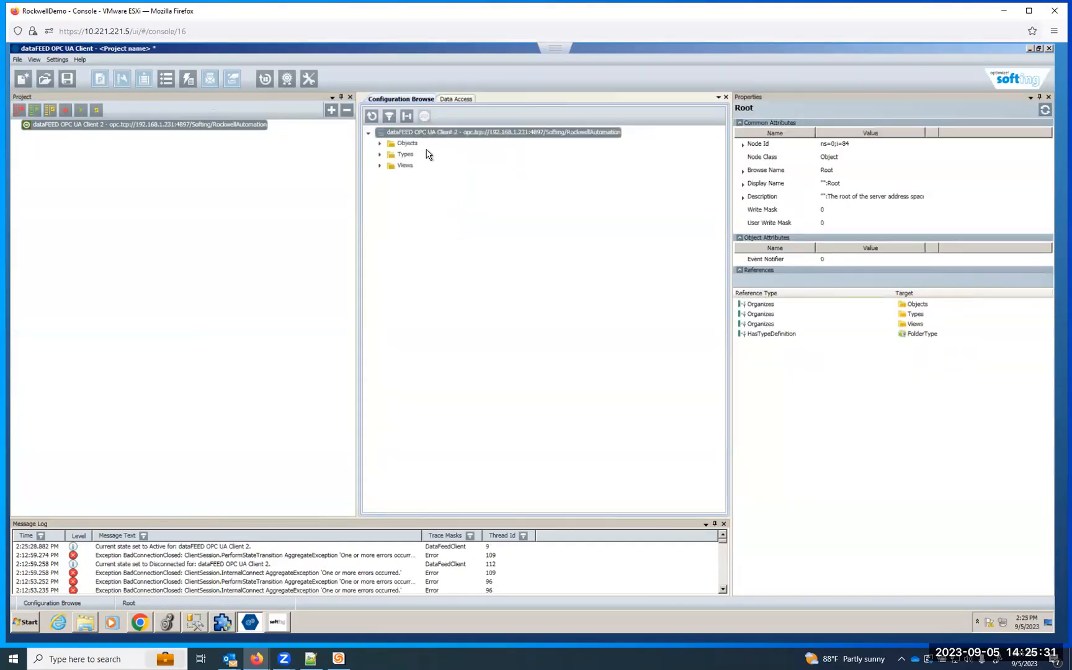
click(380, 143)
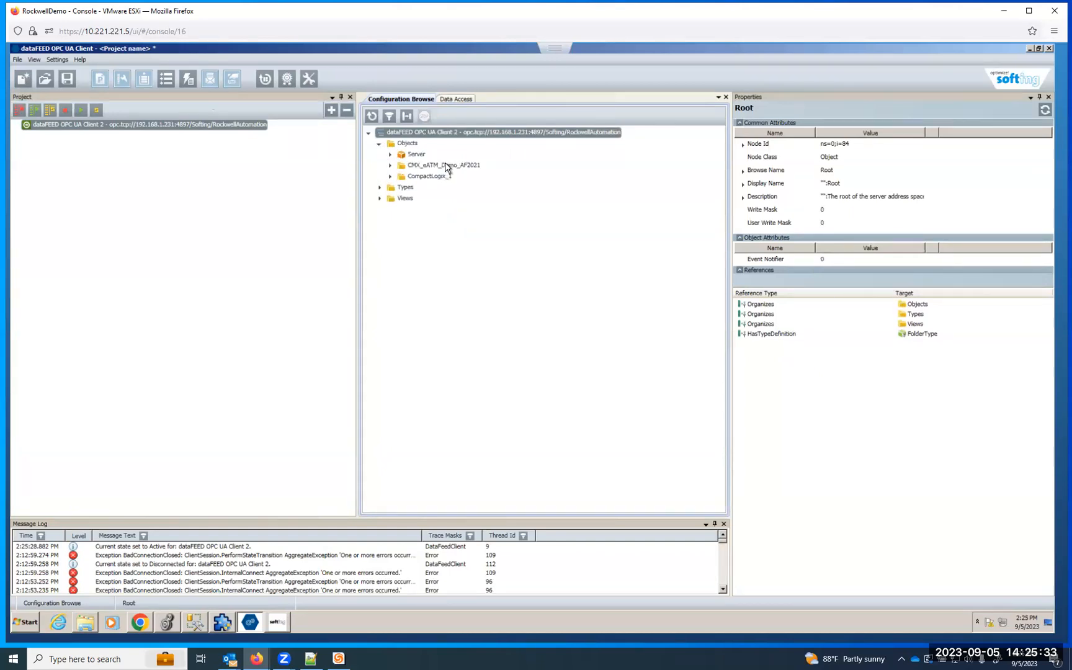
click(389, 165)
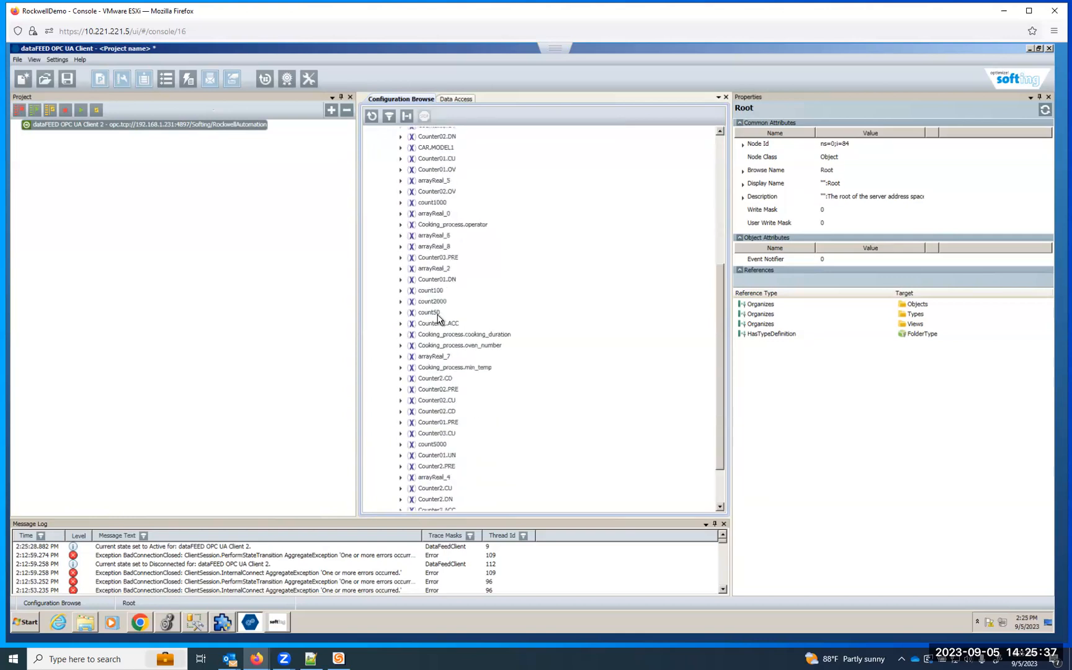
scroll(down, 3)
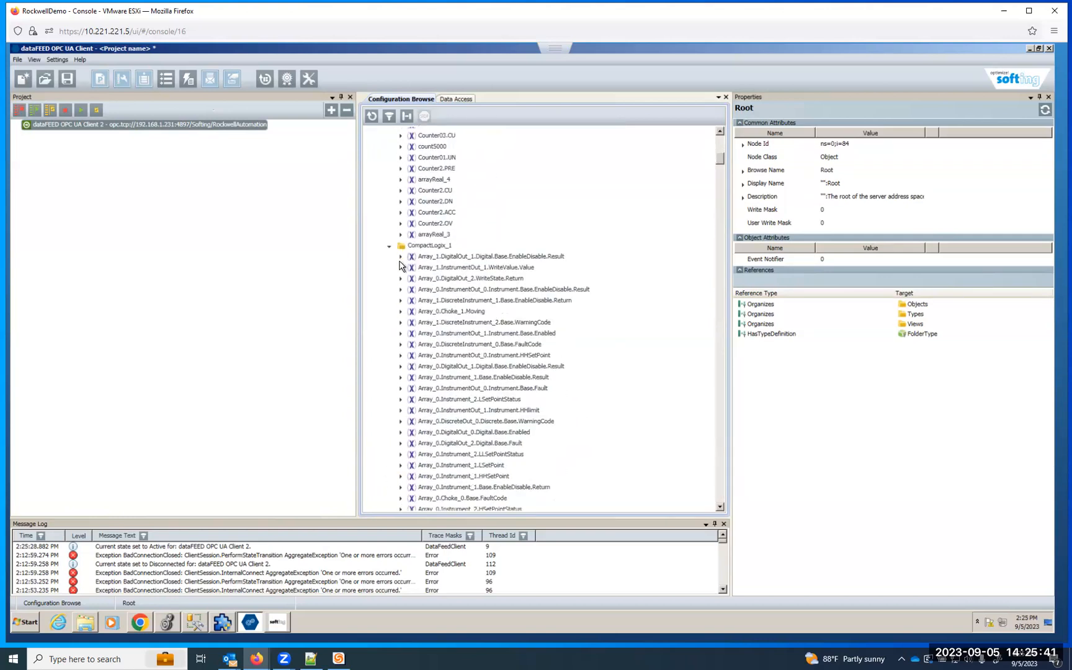
scroll(down, 3)
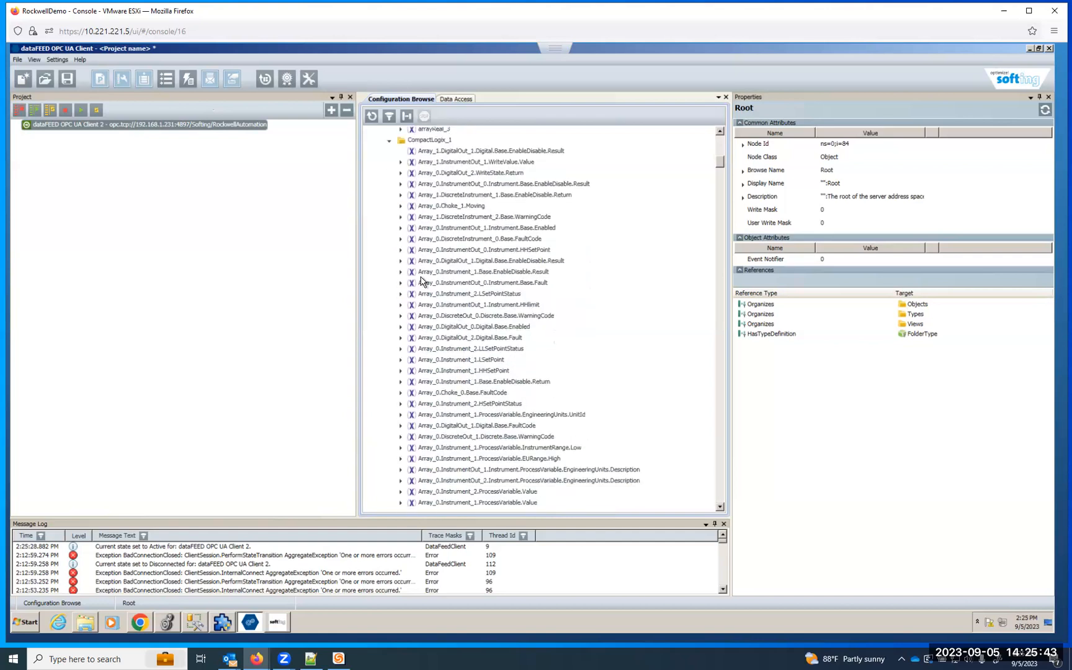
scroll(down, 3)
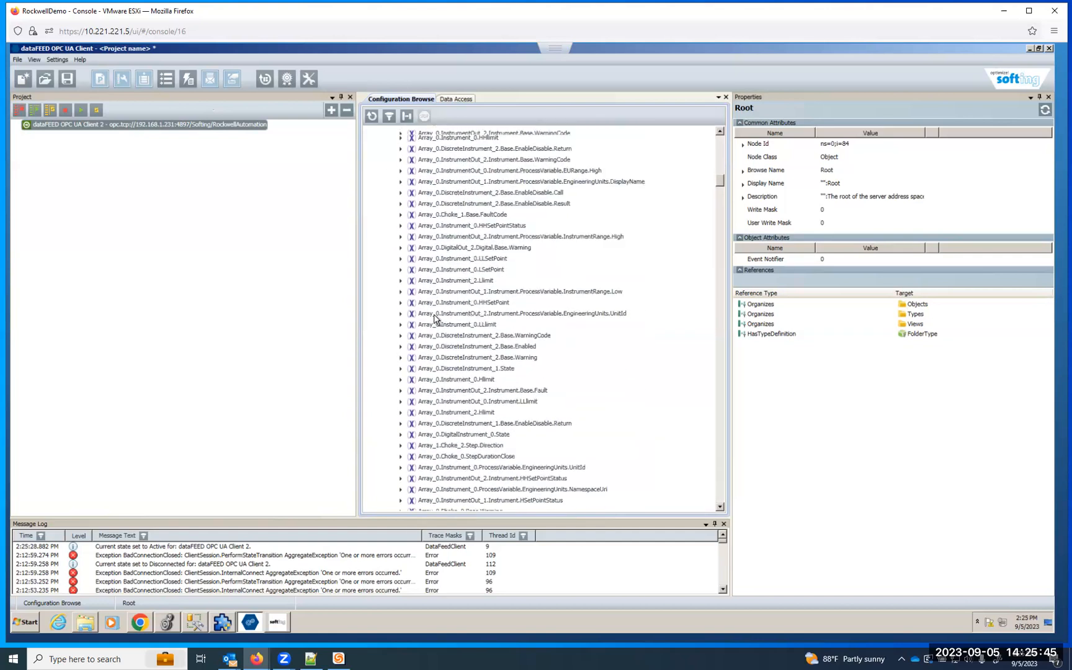
scroll(down, 3)
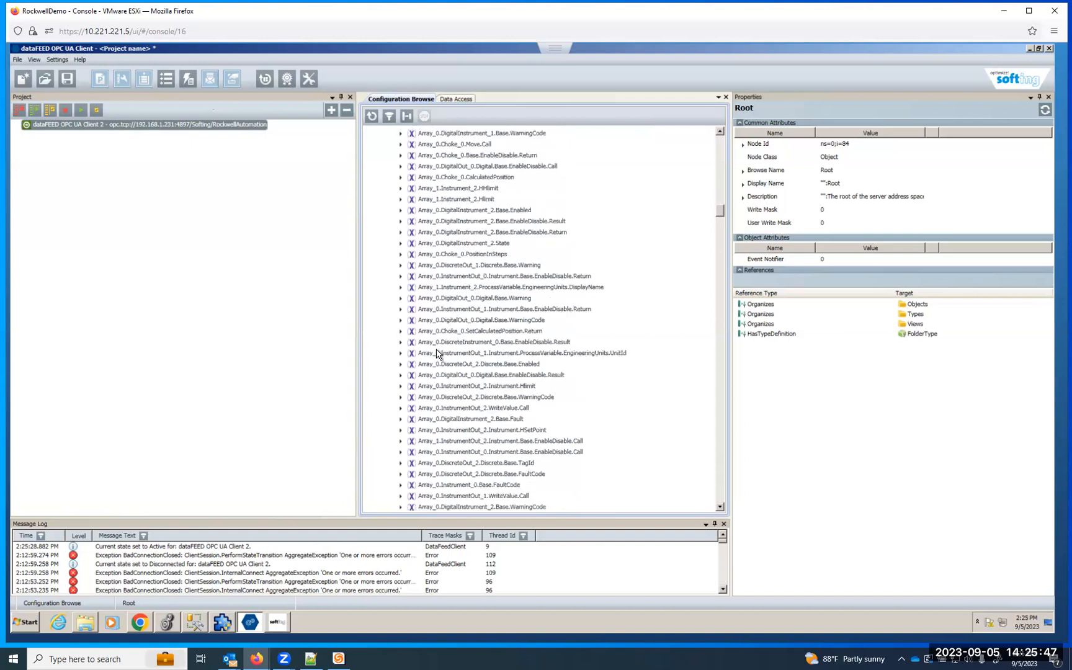
scroll(down, 3)
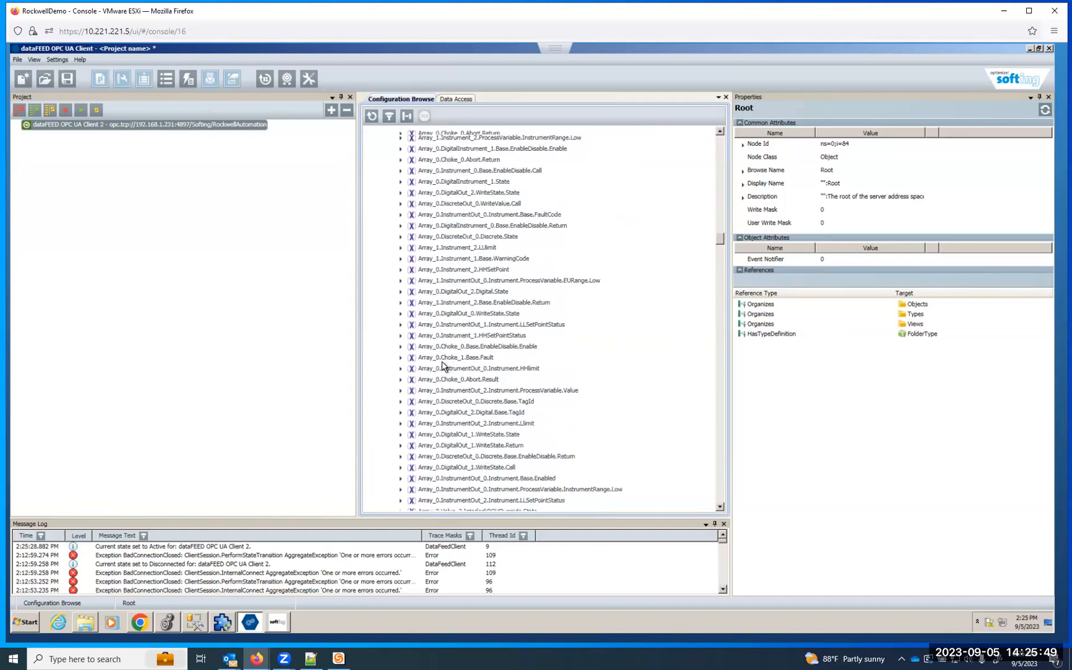
scroll(down, 3)
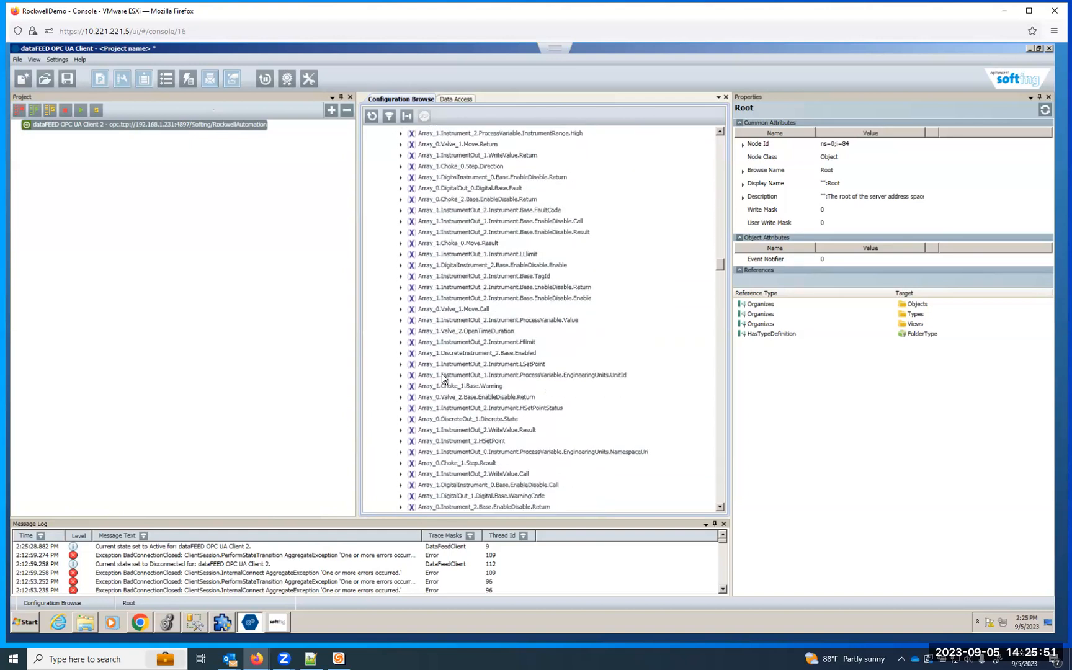
mouse_move(470, 339)
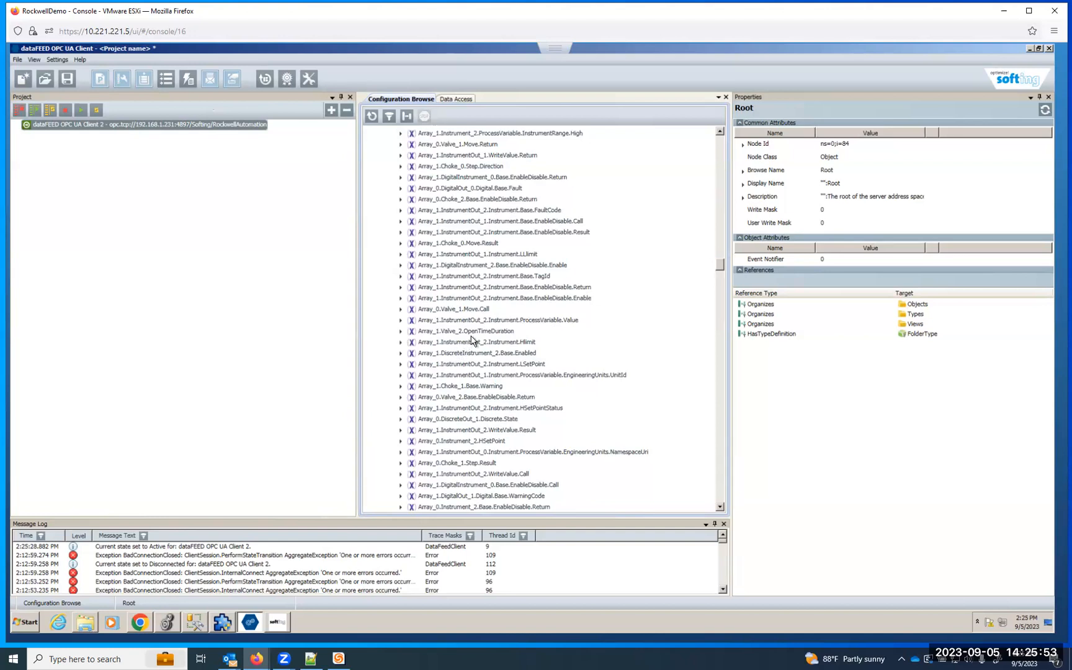
Inspect live values of TagId, Counter03.CD and Counter03.ACC (Int32 0, Good status)
click(484, 275)
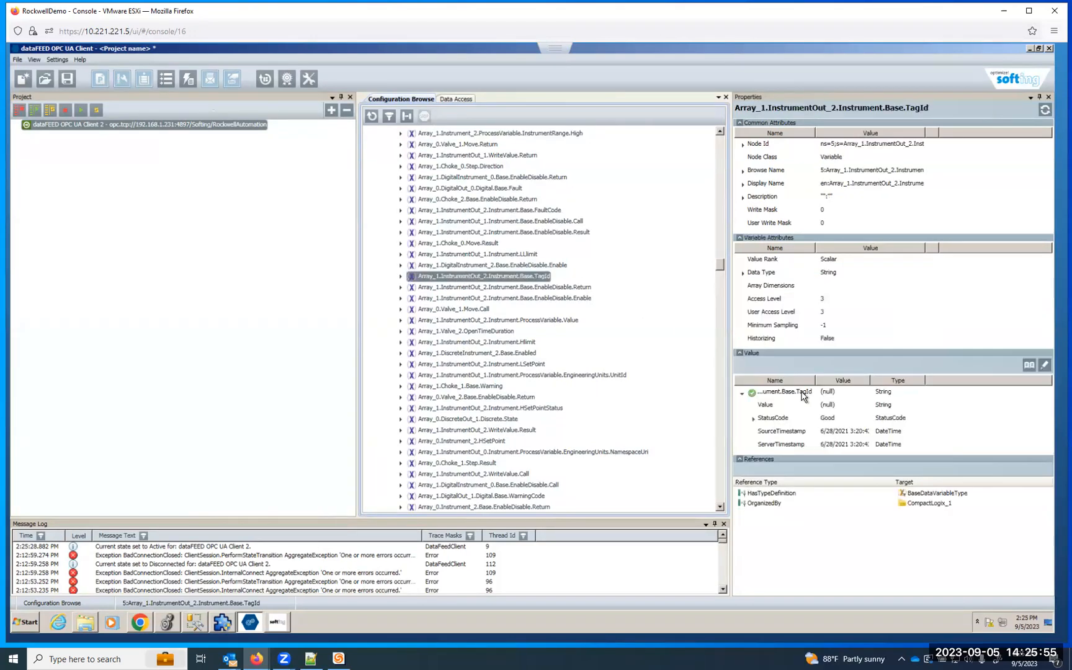
mouse_move(716, 266)
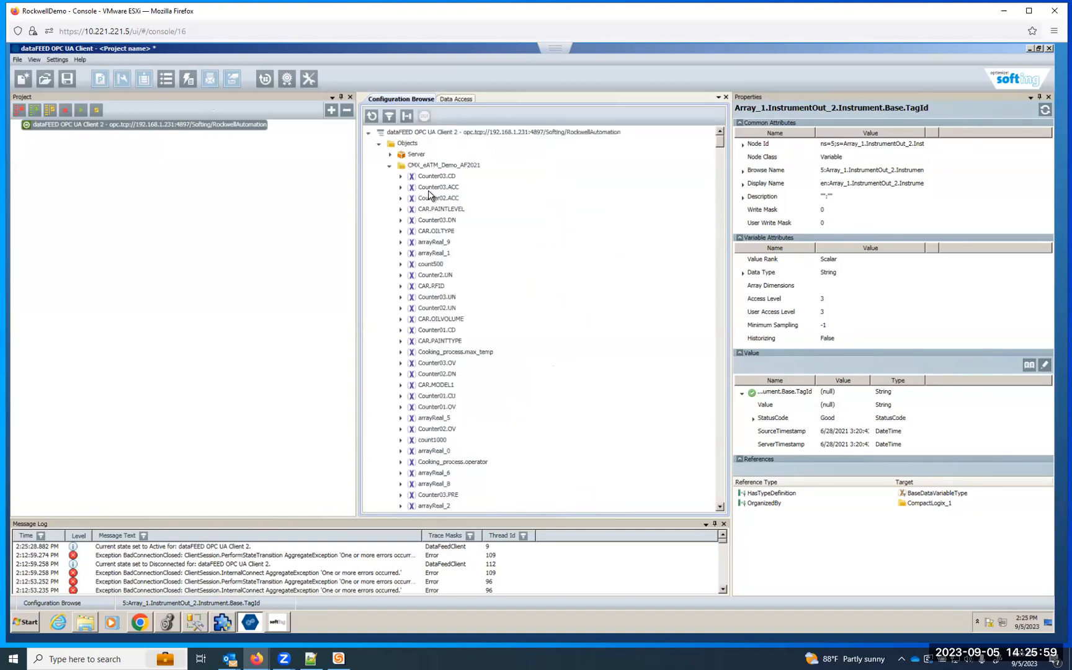
click(436, 176)
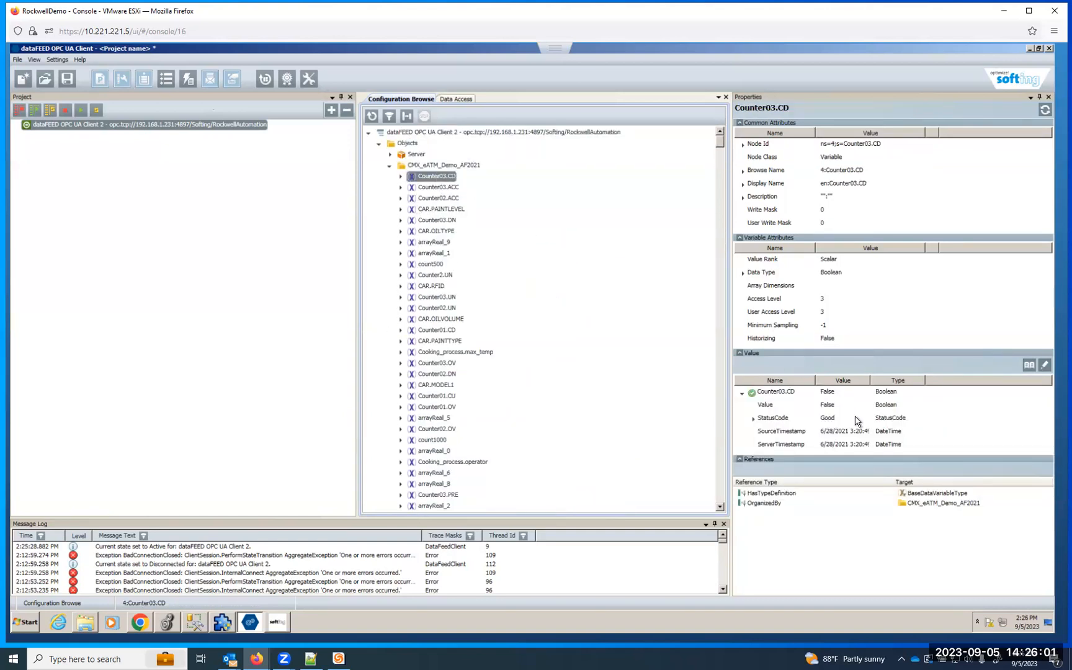
click(438, 186)
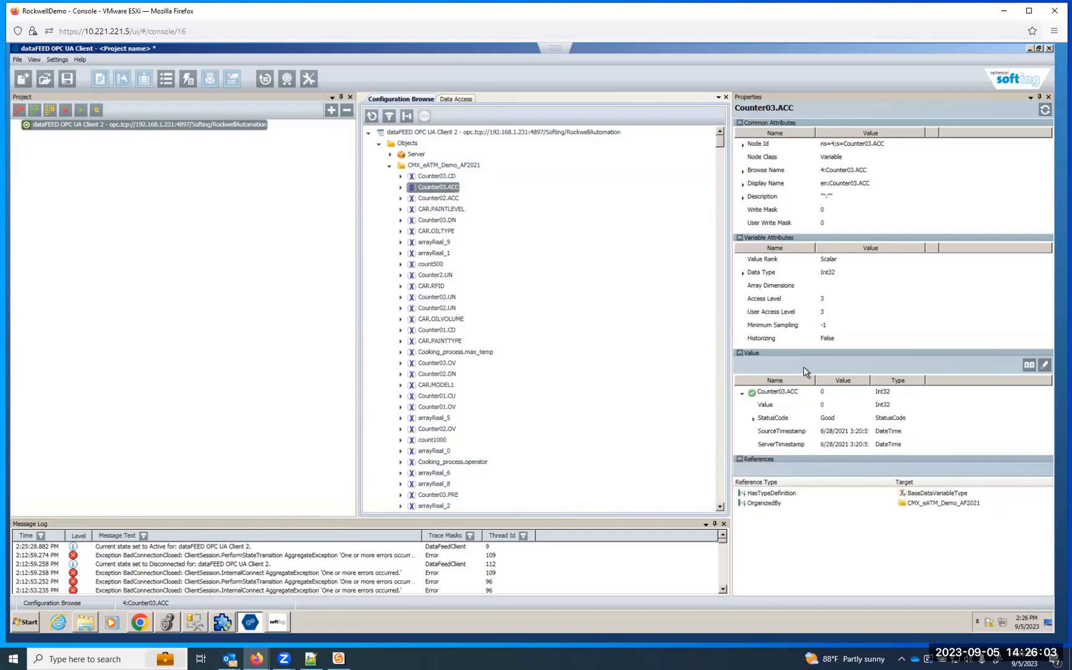
mouse_move(427, 343)
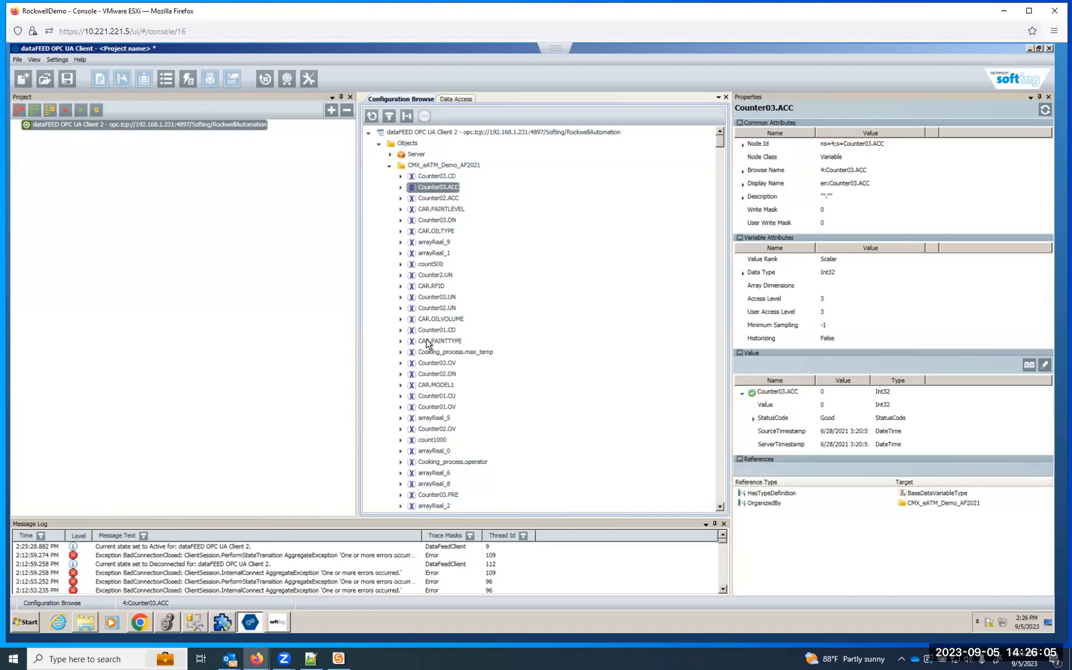
Try writing 2400 to CAR.PAINTTYPE, which fails as BadNotWritable, then return to Appliance Manager
click(439, 341)
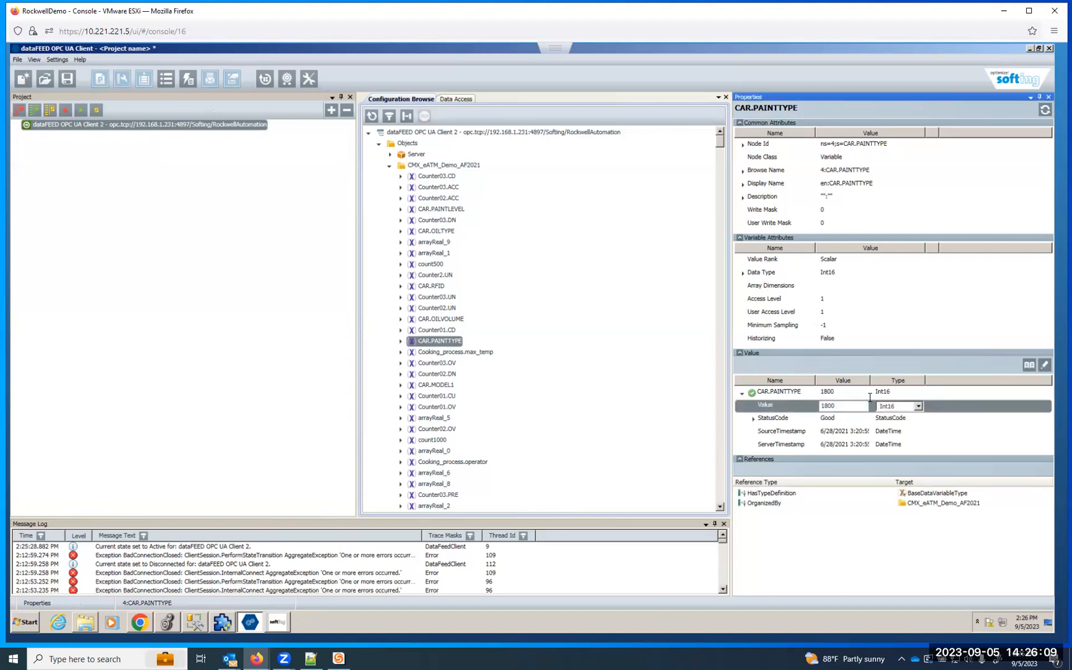
triple_click(842, 406)
text(2400)
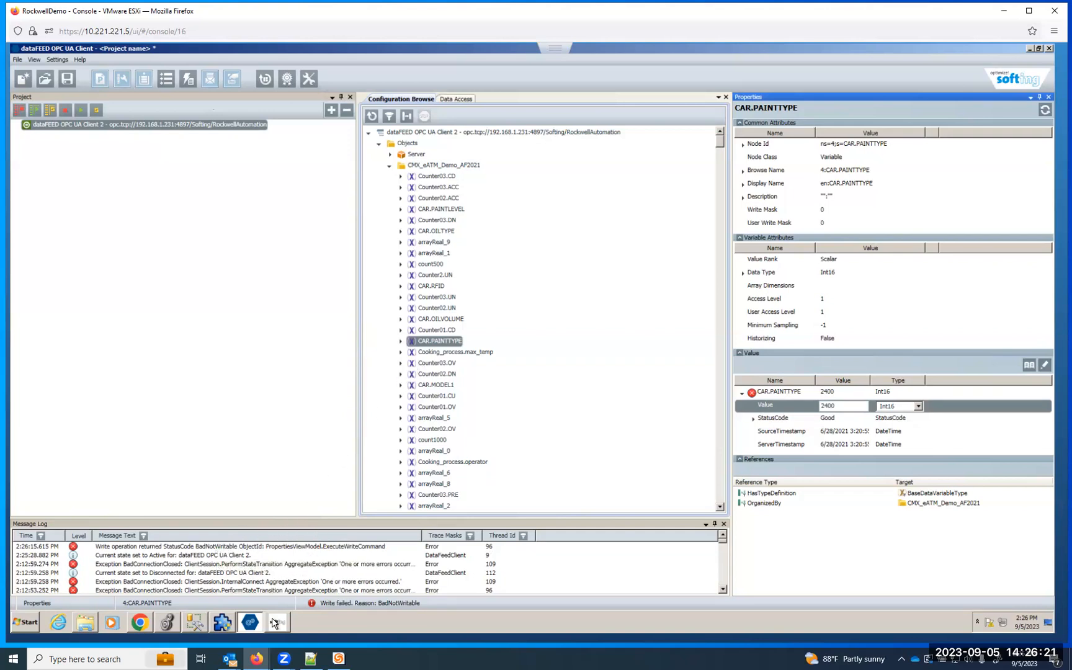
click(276, 621)
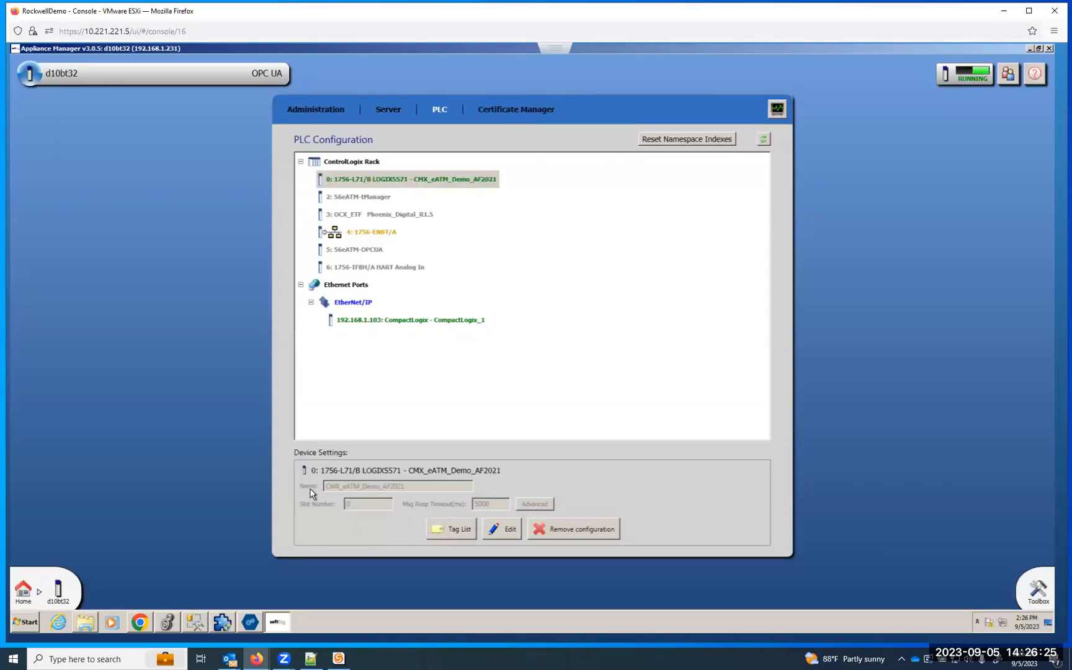
Show the 1756-L71 controller's CMX_eATM_Demo_AF2021 tag list with type and access columns
click(459, 528)
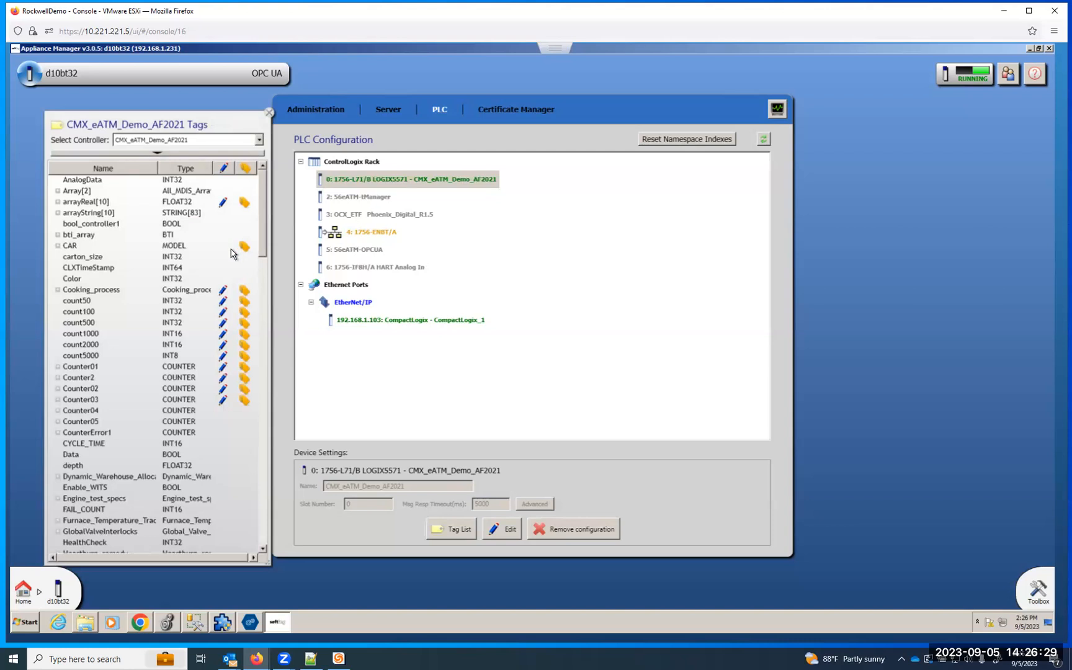
mouse_move(203, 274)
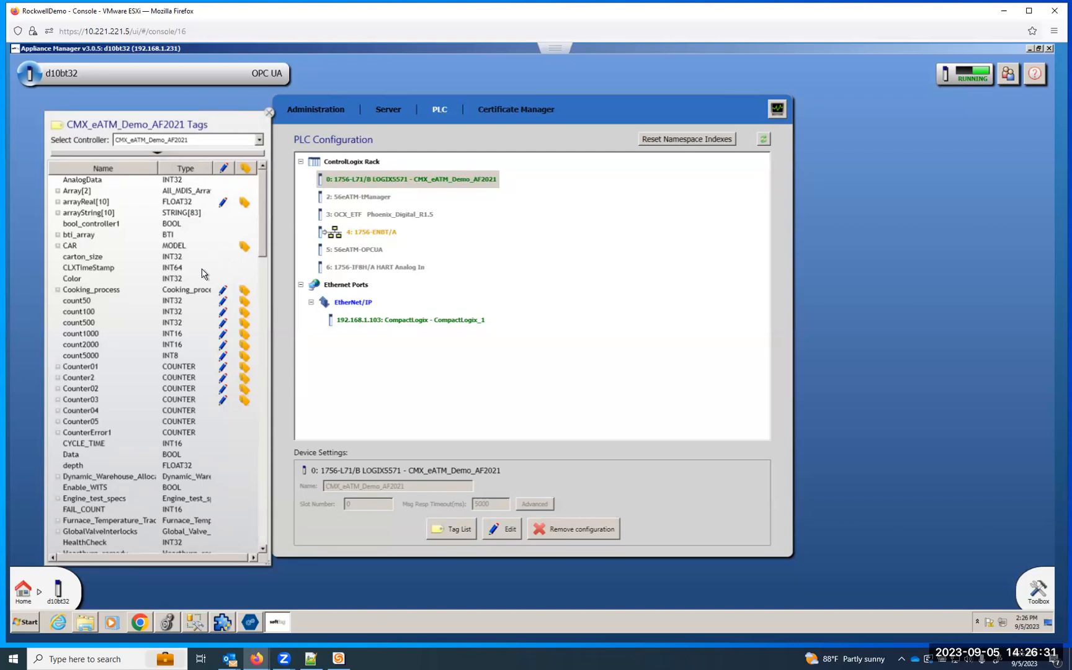
mouse_move(179, 282)
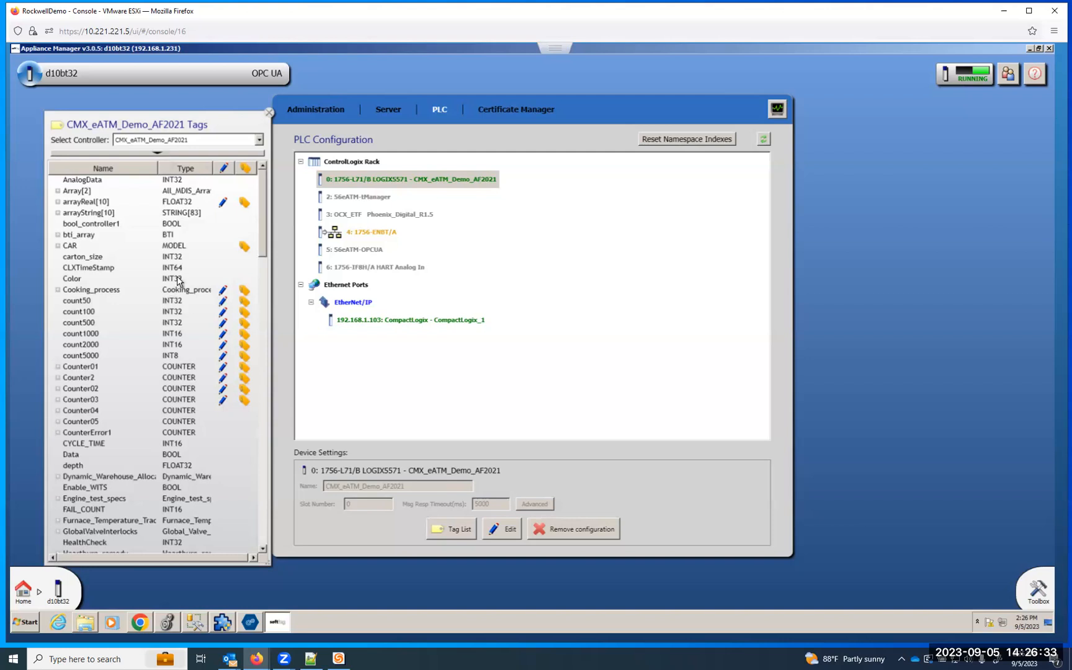
mouse_move(200, 280)
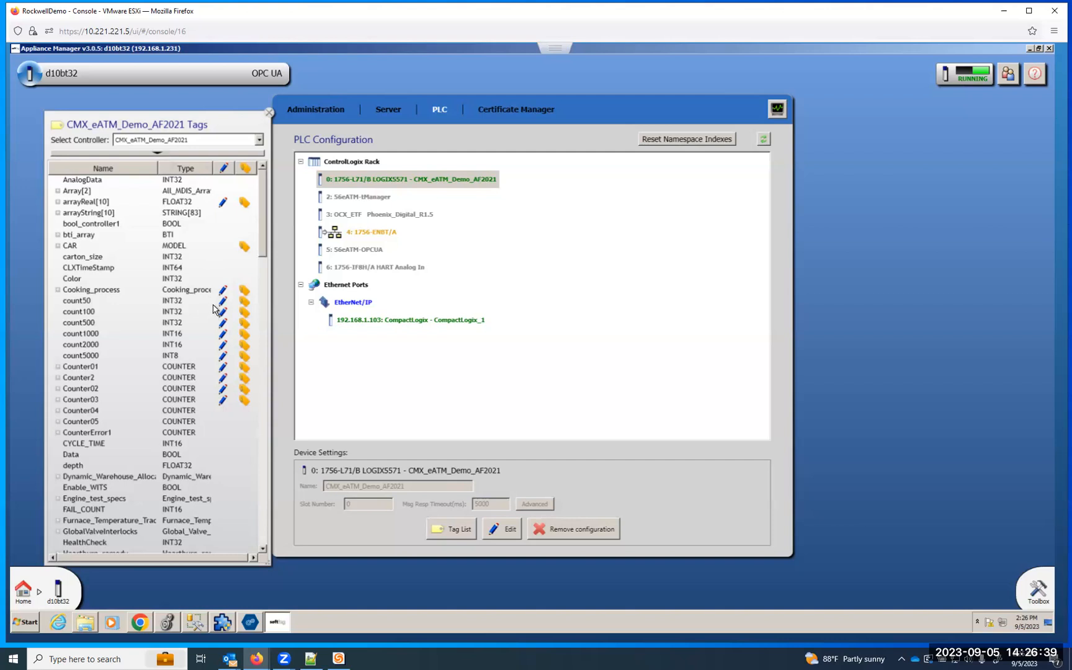
mouse_move(251, 283)
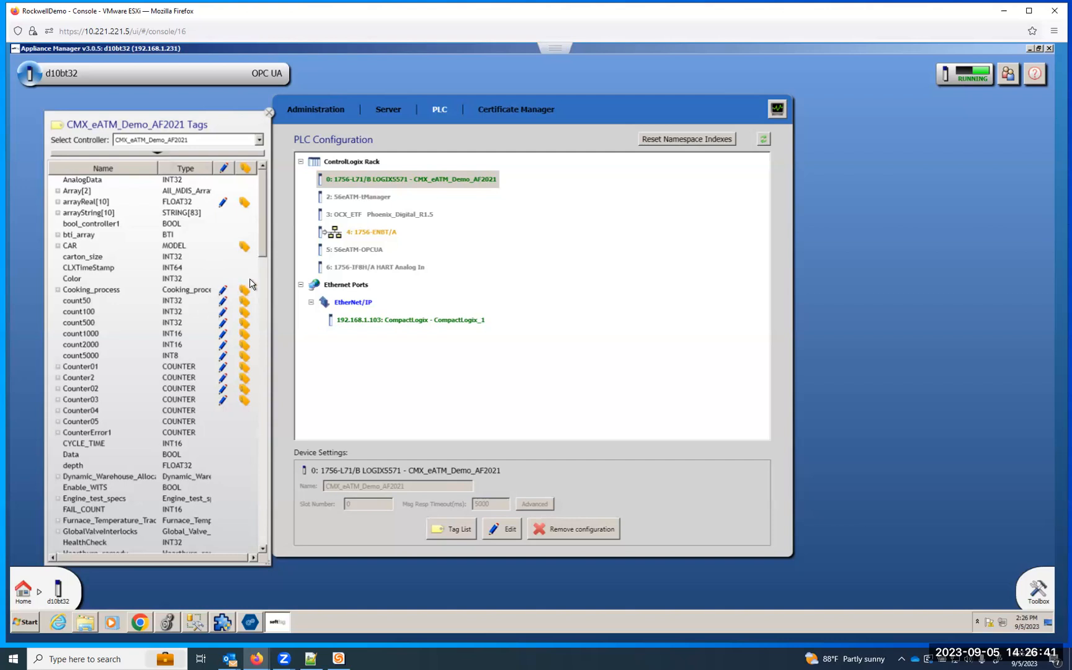
mouse_move(245, 303)
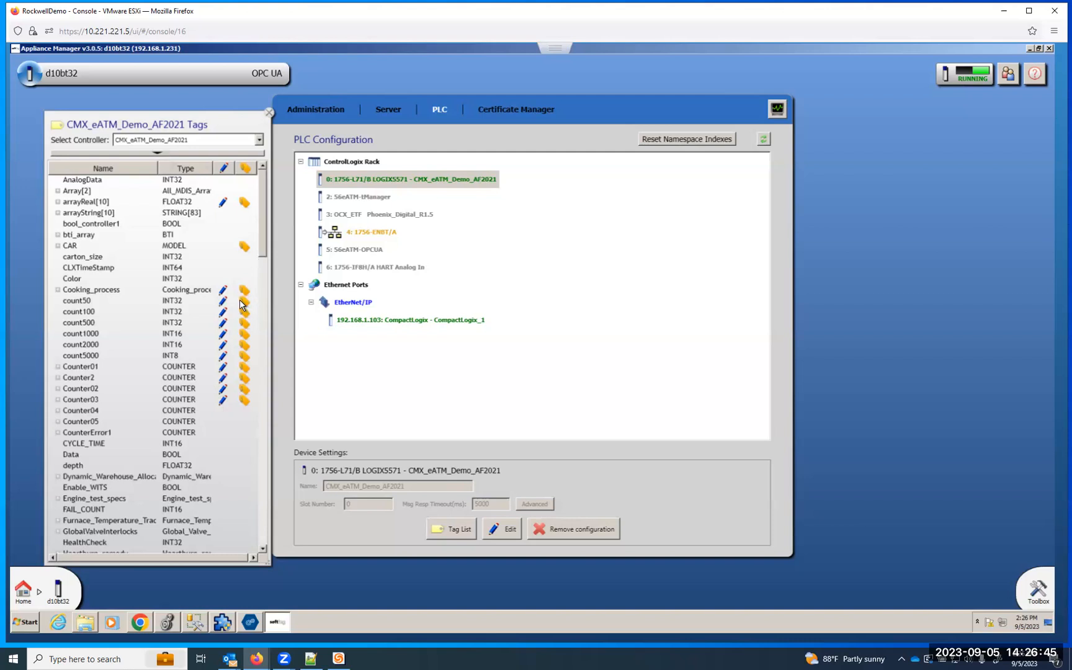
mouse_move(255, 313)
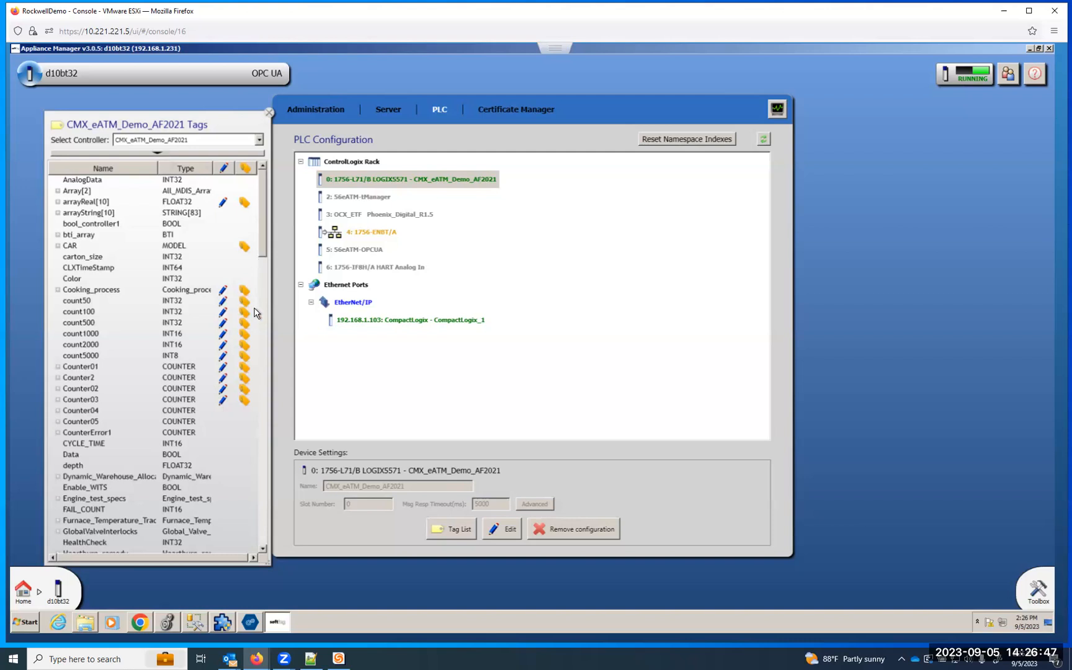
mouse_move(268, 321)
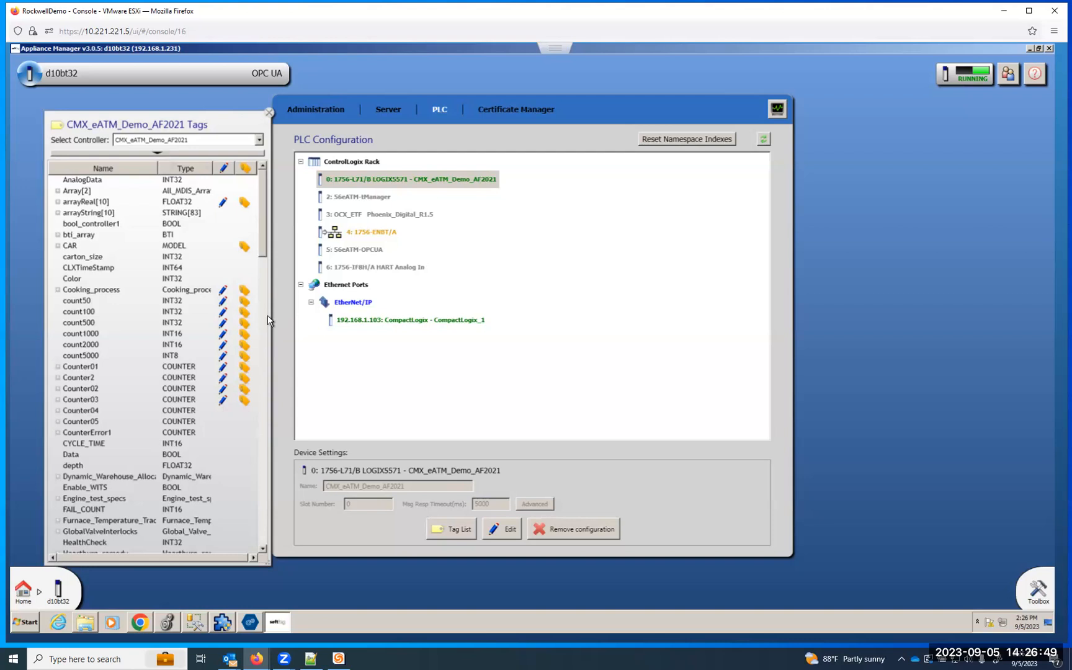